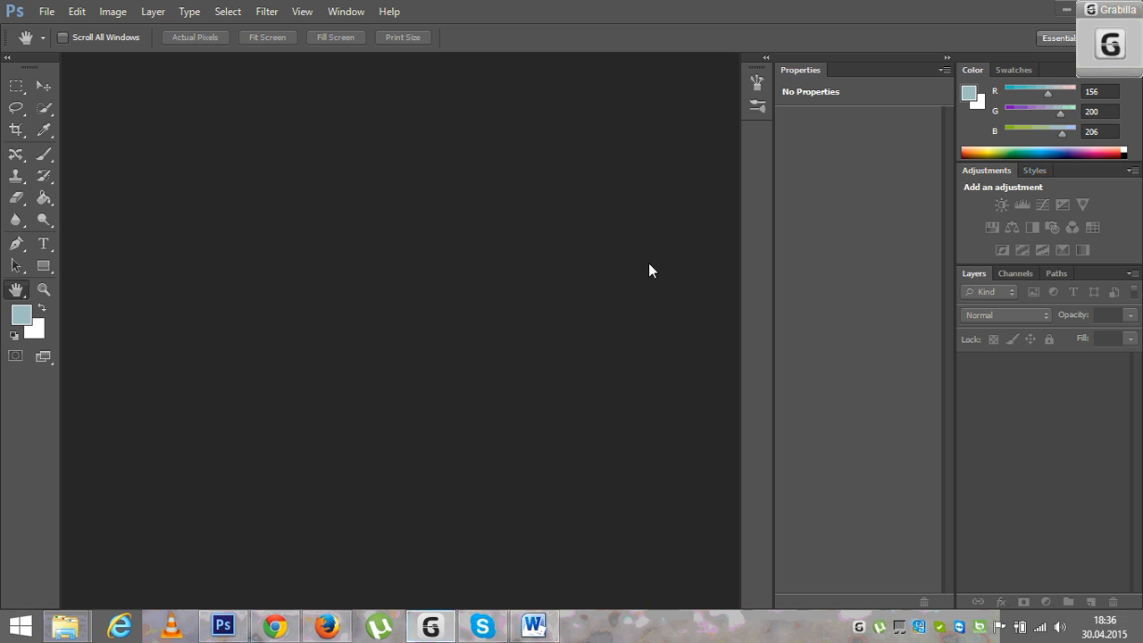
Open the DSC_0278.JPG portrait from the desktop's My Curly Photography folder
{"action": "left_click", "coordinate": [46, 12]}
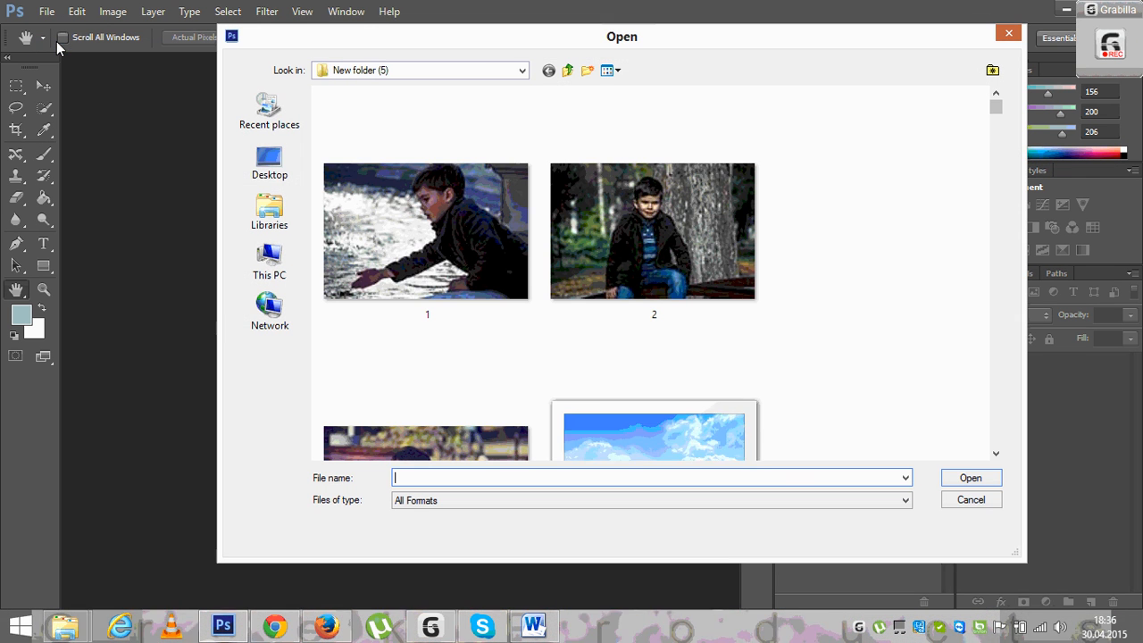
{"action": "left_click", "coordinate": [269, 161]}
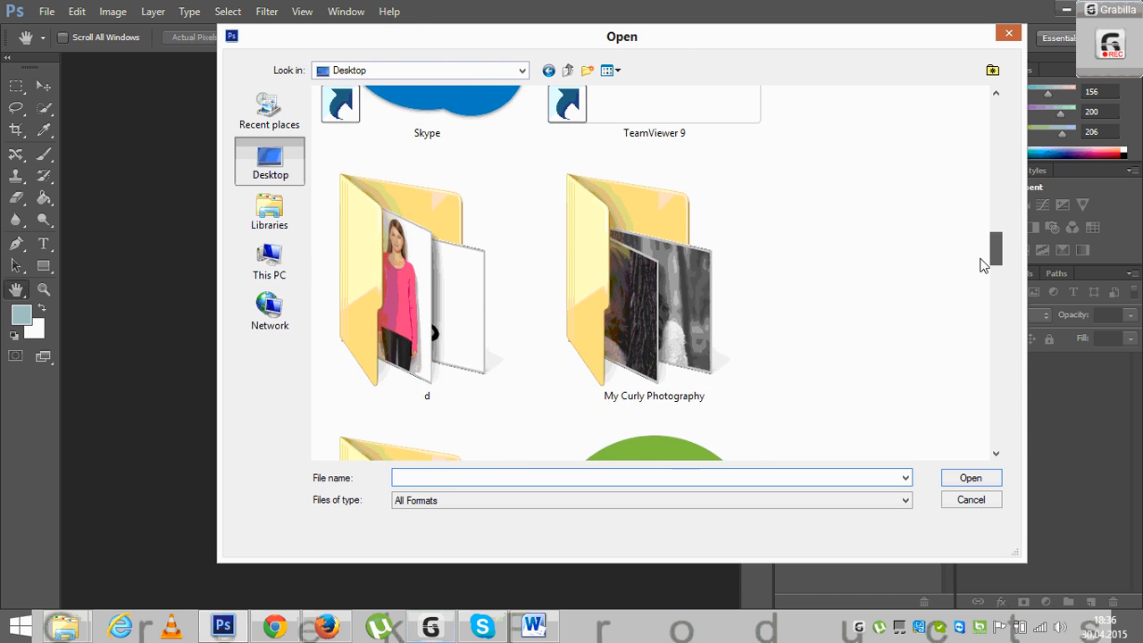
{"action": "double_click", "coordinate": [654, 281]}
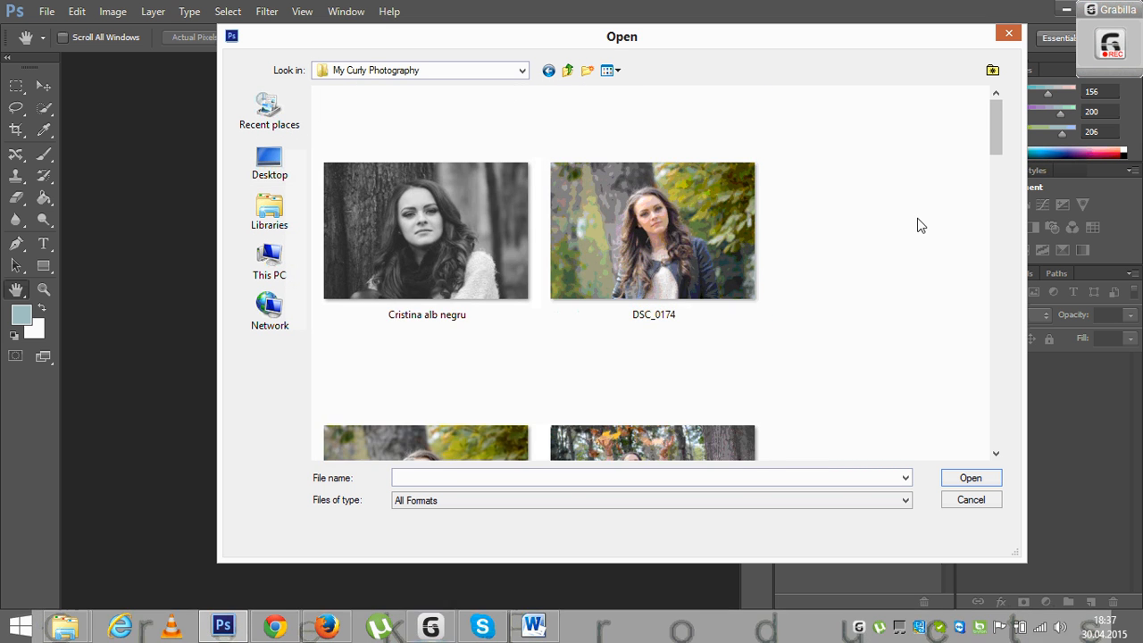
{"action": "left_click", "coordinate": [426, 231]}
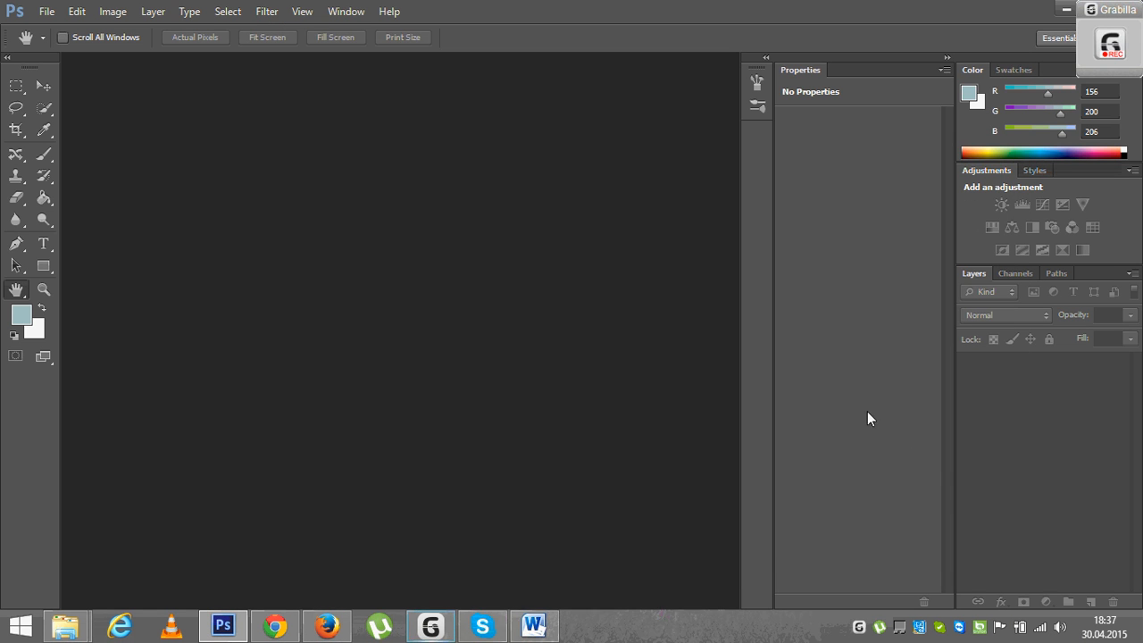
{"action": "mouse_move", "coordinate": [849, 406]}
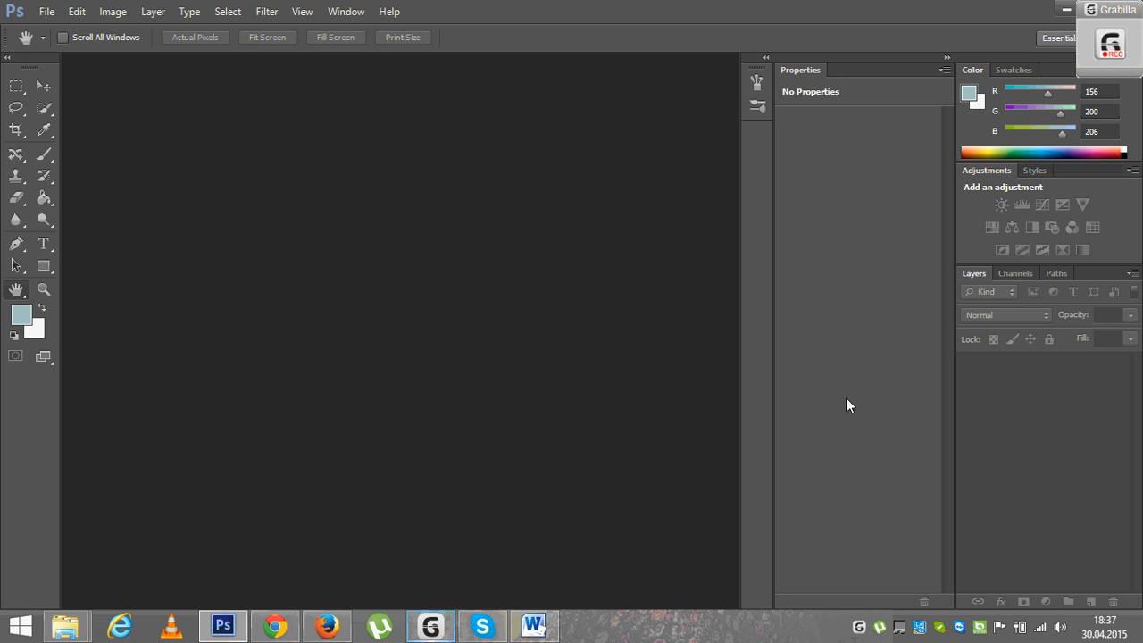
{"action": "mouse_move", "coordinate": [830, 255]}
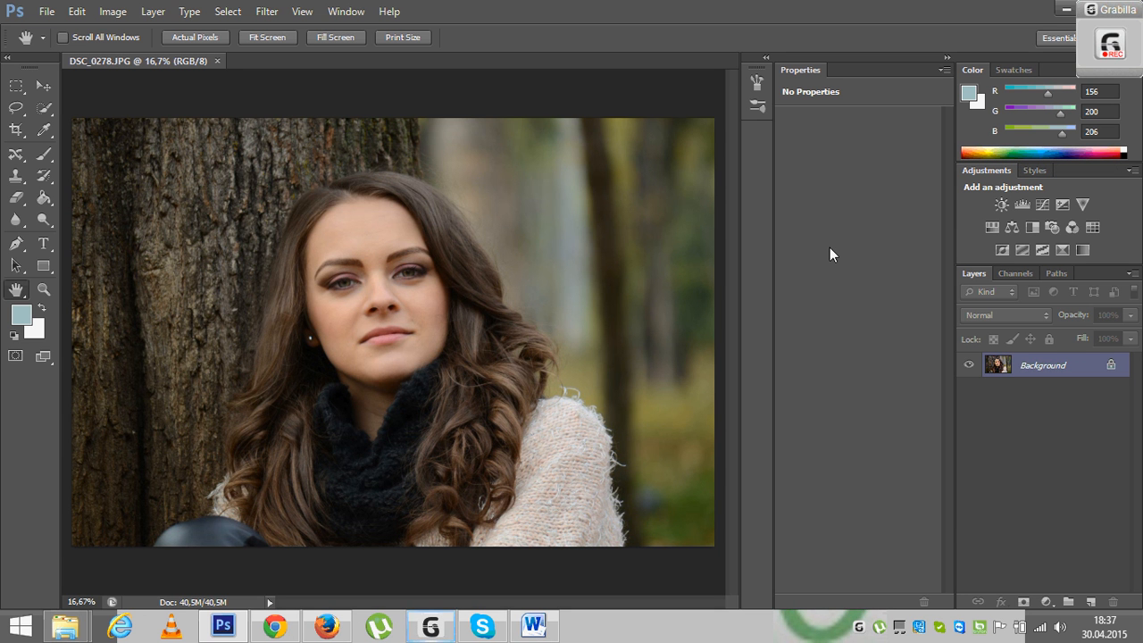
{"action": "mouse_move", "coordinate": [837, 253]}
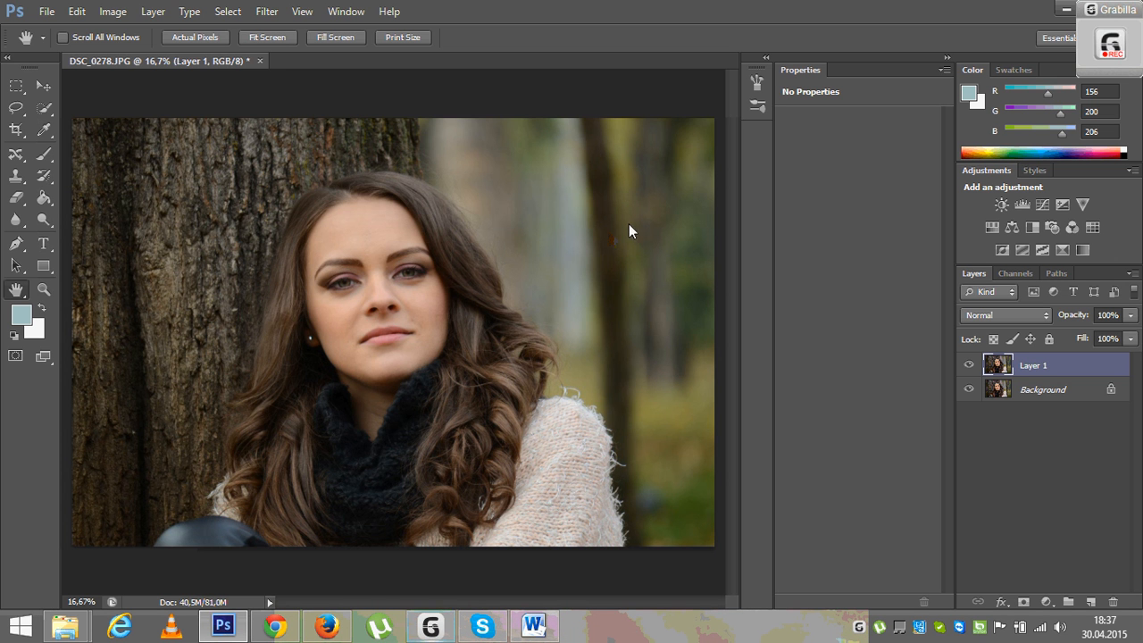
{"action": "mouse_move", "coordinate": [819, 256]}
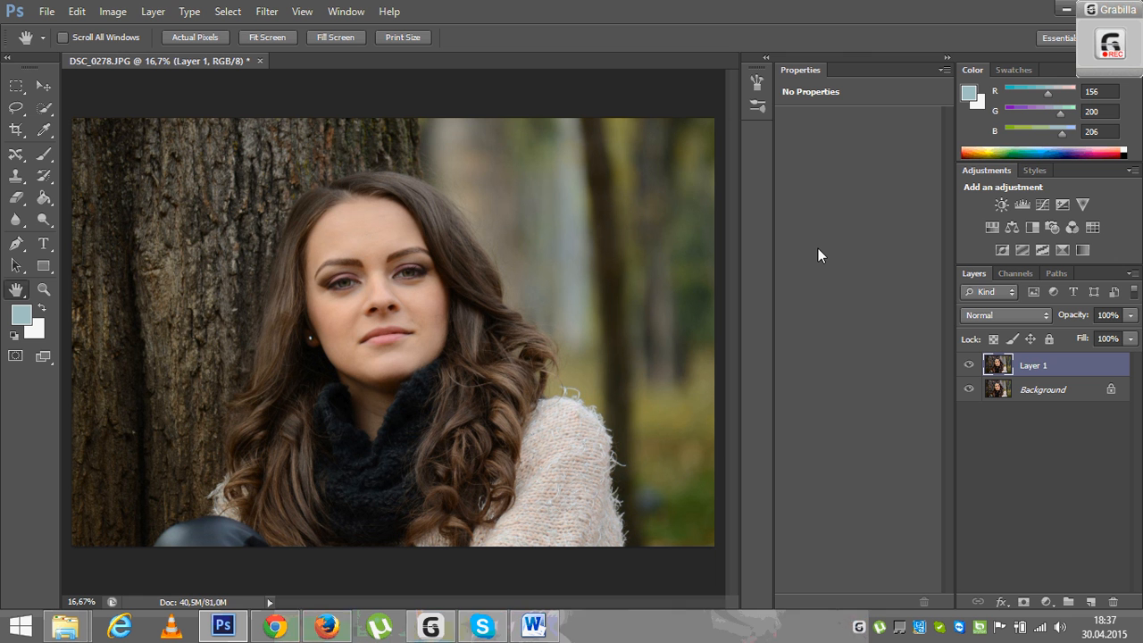
{"action": "mouse_move", "coordinate": [812, 370]}
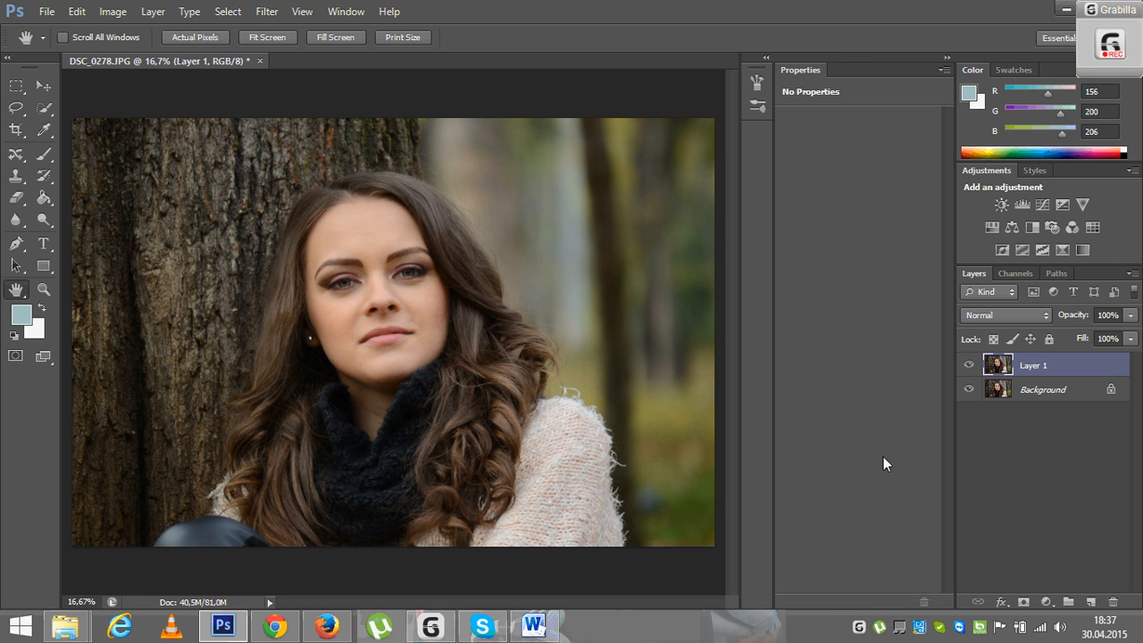
{"action": "mouse_move", "coordinate": [899, 490]}
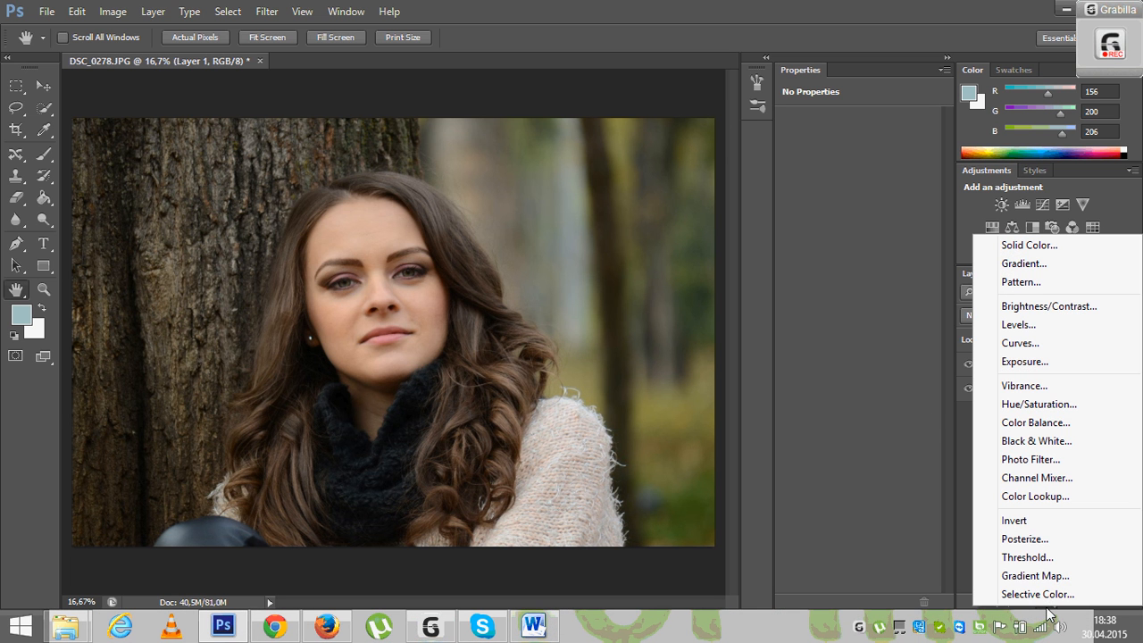
{"action": "mouse_move", "coordinate": [1019, 324]}
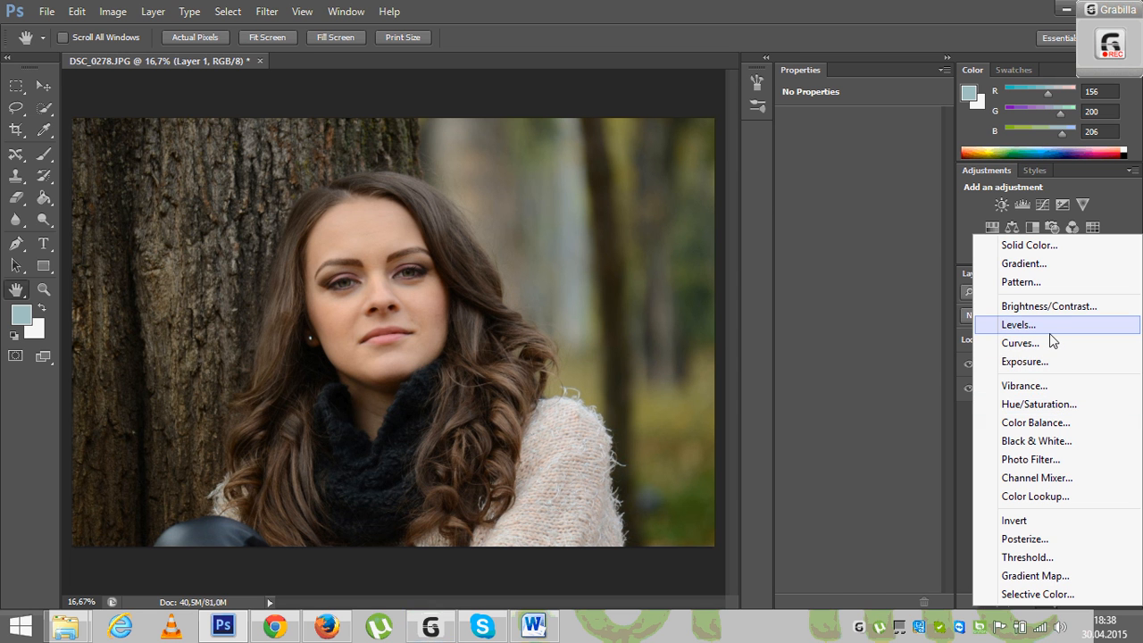
Add a Levels adjustment layer and set its midtone value to 1,14
{"action": "left_click", "coordinate": [1018, 324]}
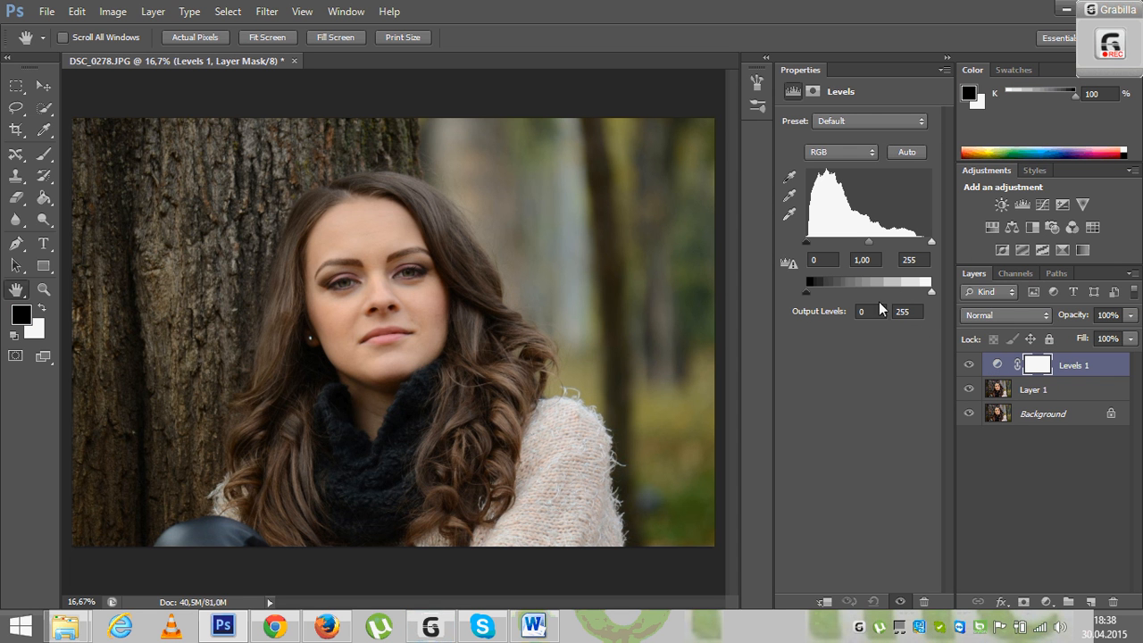
{"action": "mouse_move", "coordinate": [875, 320]}
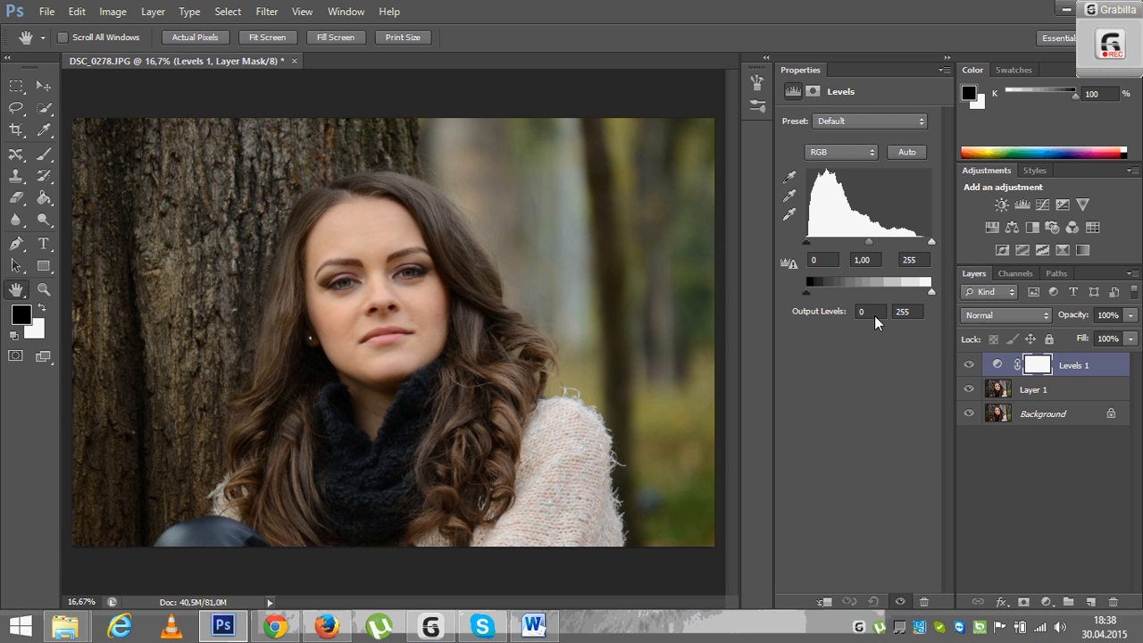
{"action": "left_click_drag", "start_coordinate": [869, 242], "coordinate": [869, 242]}
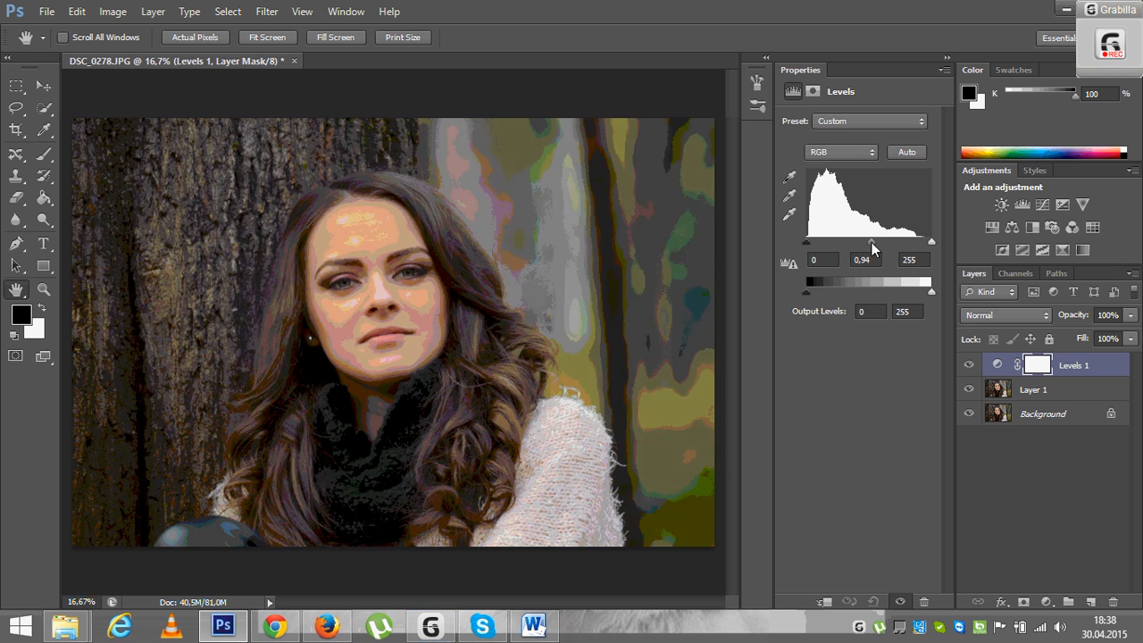
{"action": "left_click_drag", "start_coordinate": [872, 241], "coordinate": [886, 241]}
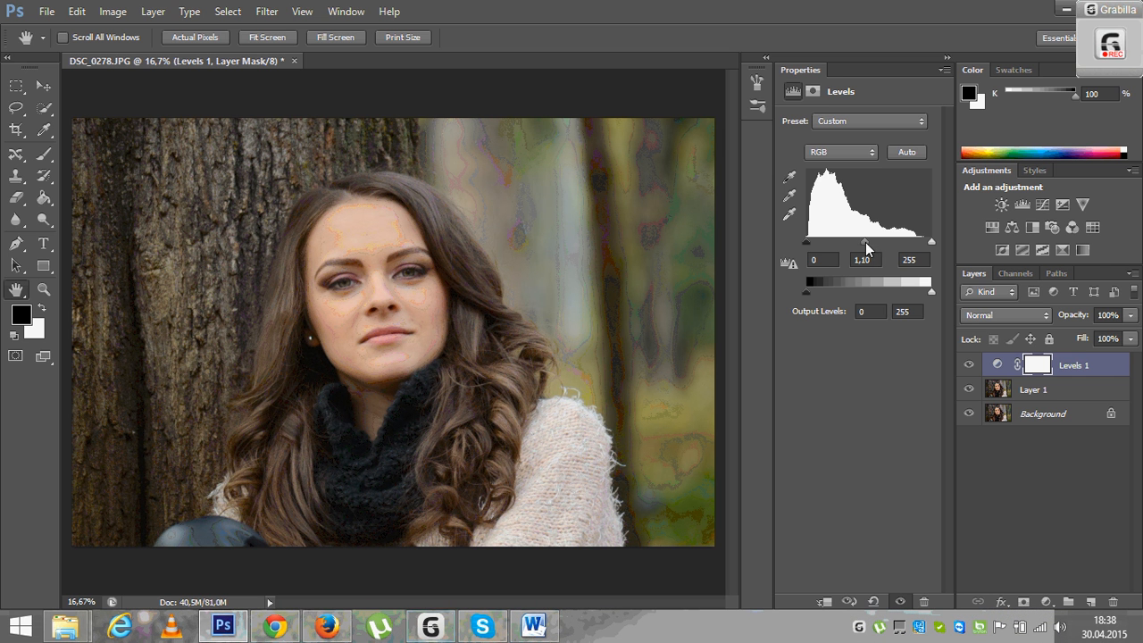
{"action": "mouse_move", "coordinate": [873, 251]}
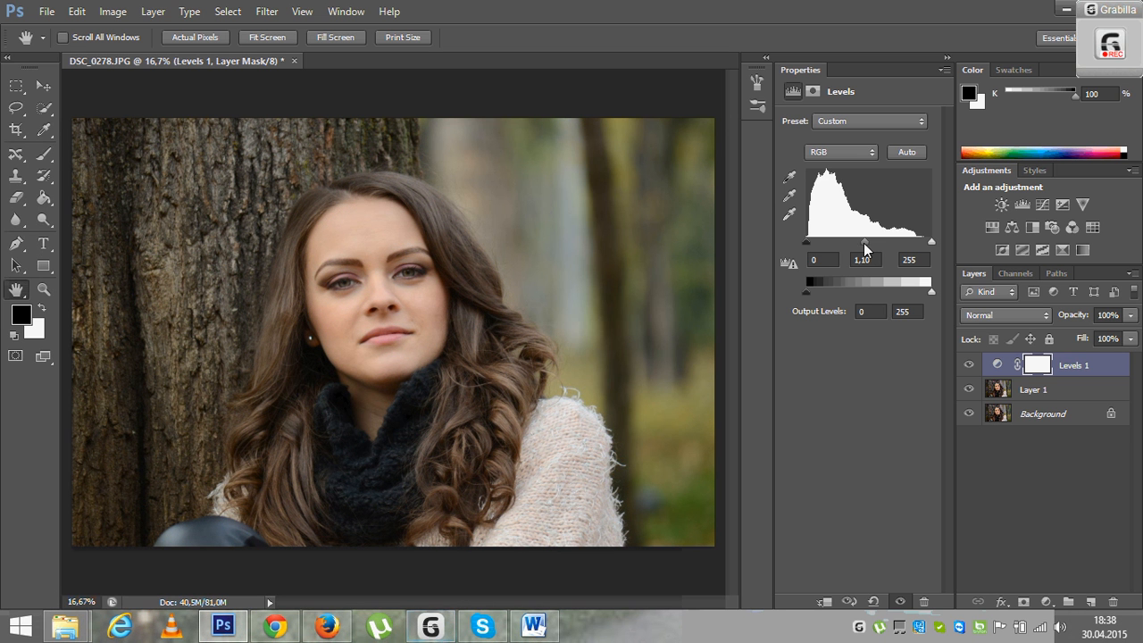
{"action": "mouse_move", "coordinate": [337, 420]}
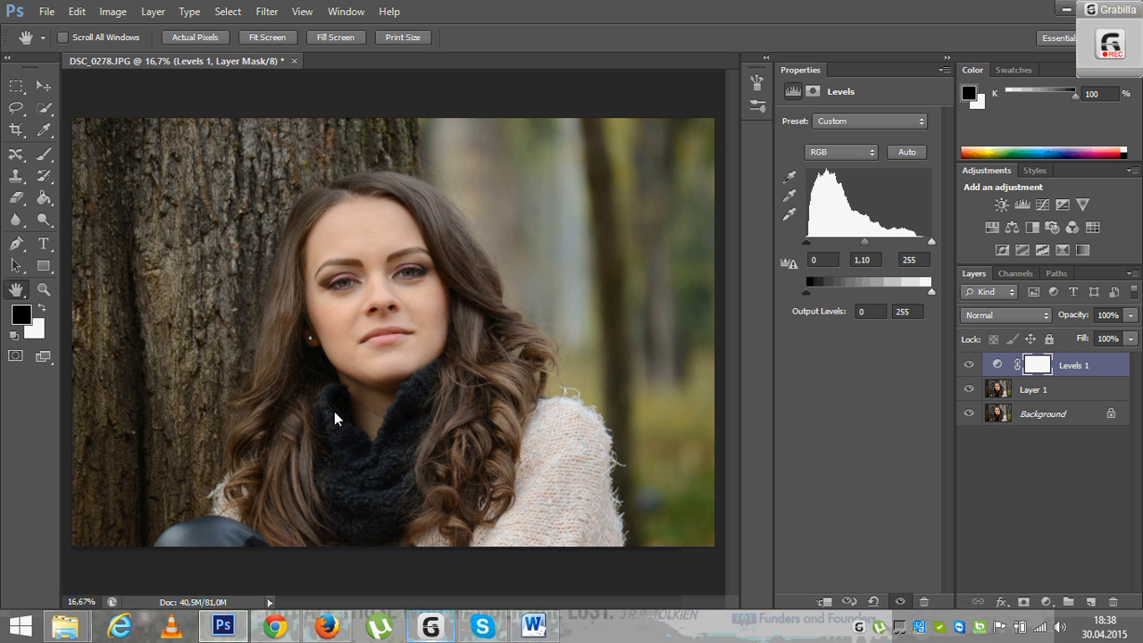
{"action": "mouse_move", "coordinate": [379, 465]}
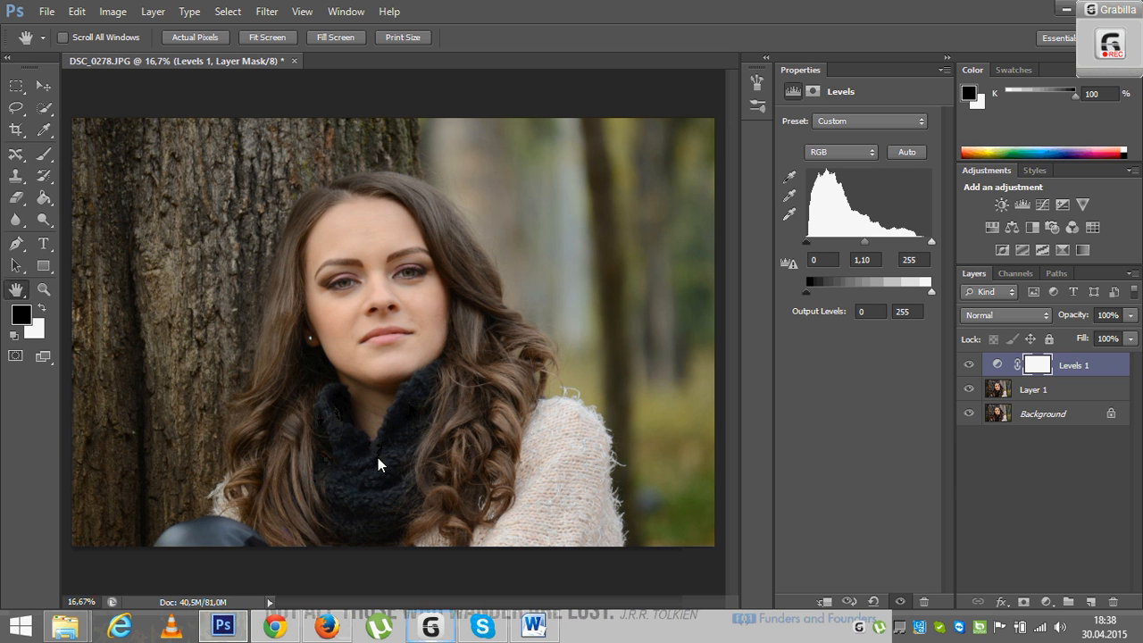
{"action": "mouse_move", "coordinate": [846, 259]}
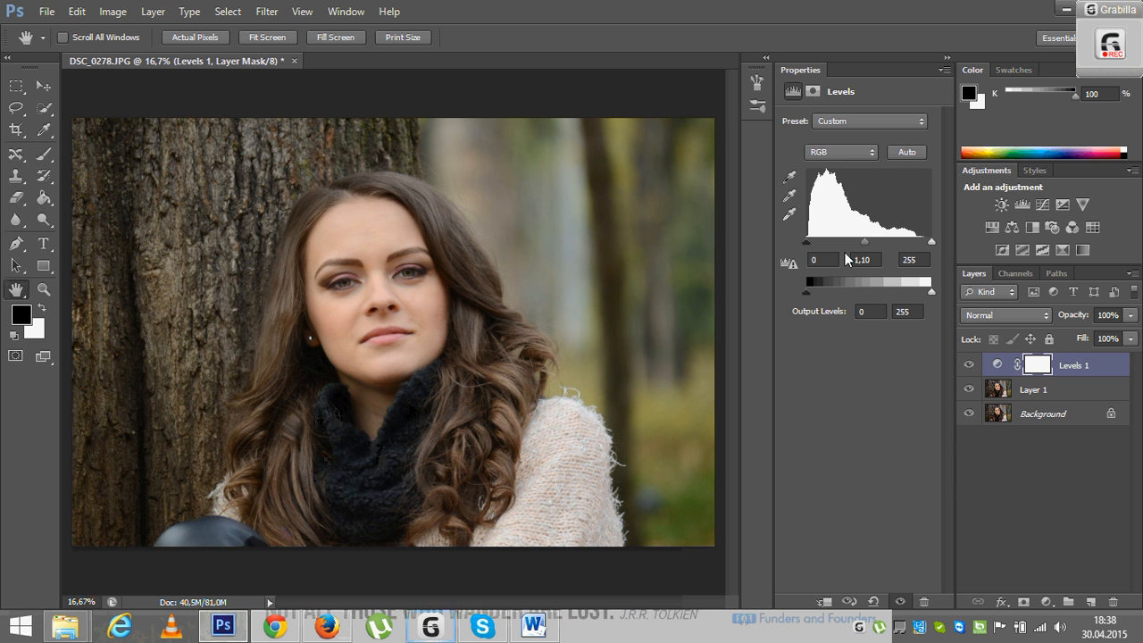
{"action": "left_click_drag", "start_coordinate": [864, 241], "coordinate": [863, 241]}
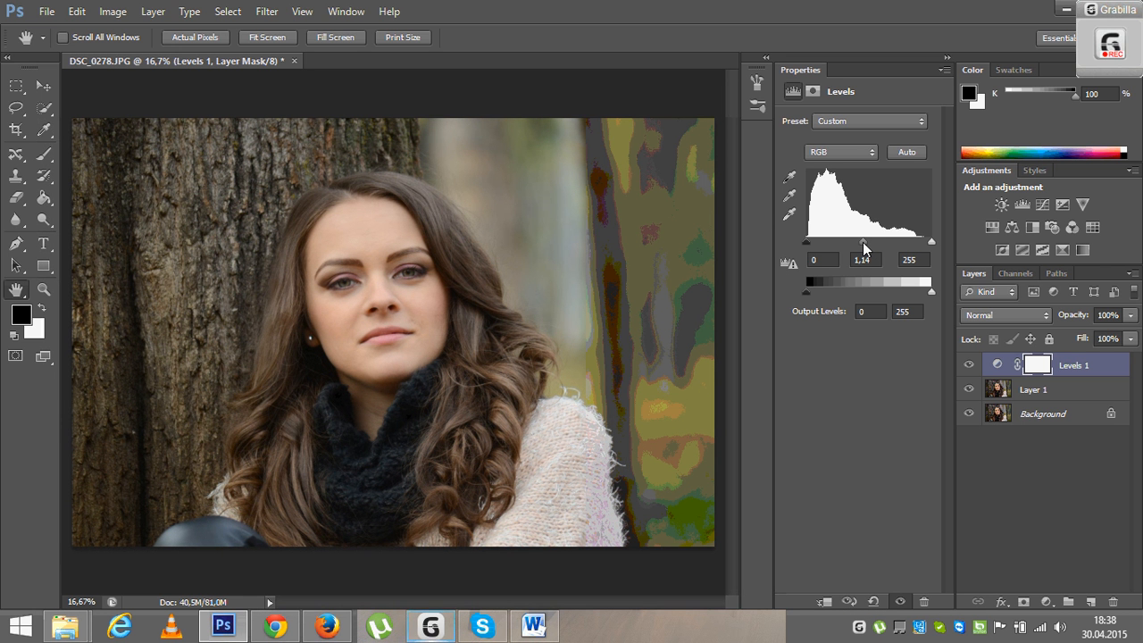
{"action": "mouse_move", "coordinate": [871, 209]}
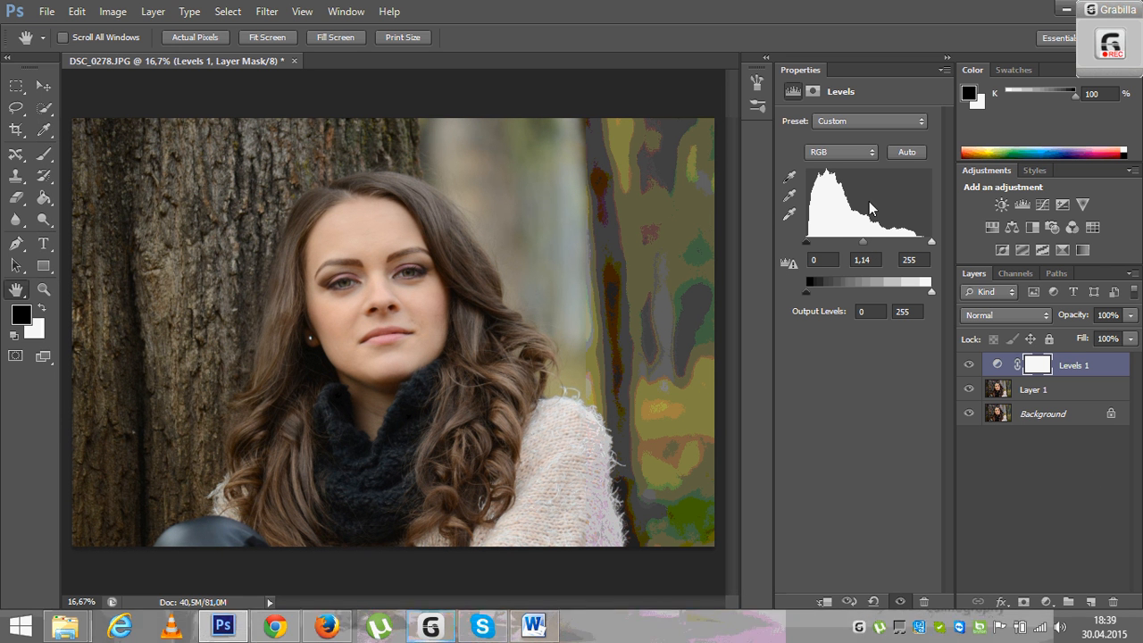
{"action": "mouse_move", "coordinate": [1051, 611]}
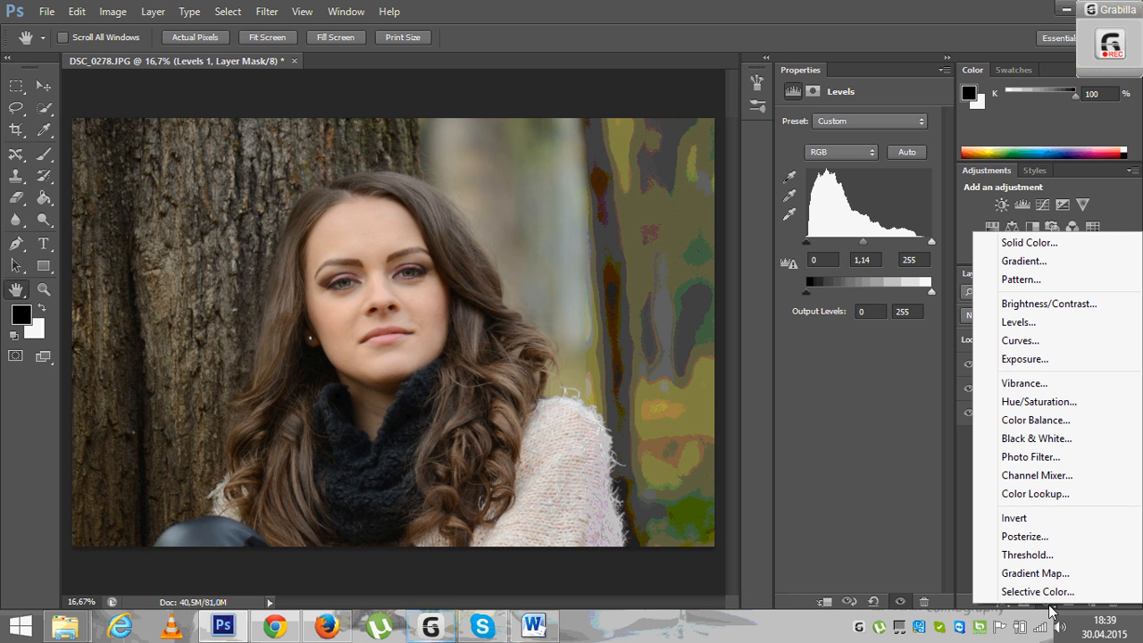
{"action": "mouse_move", "coordinate": [1037, 591]}
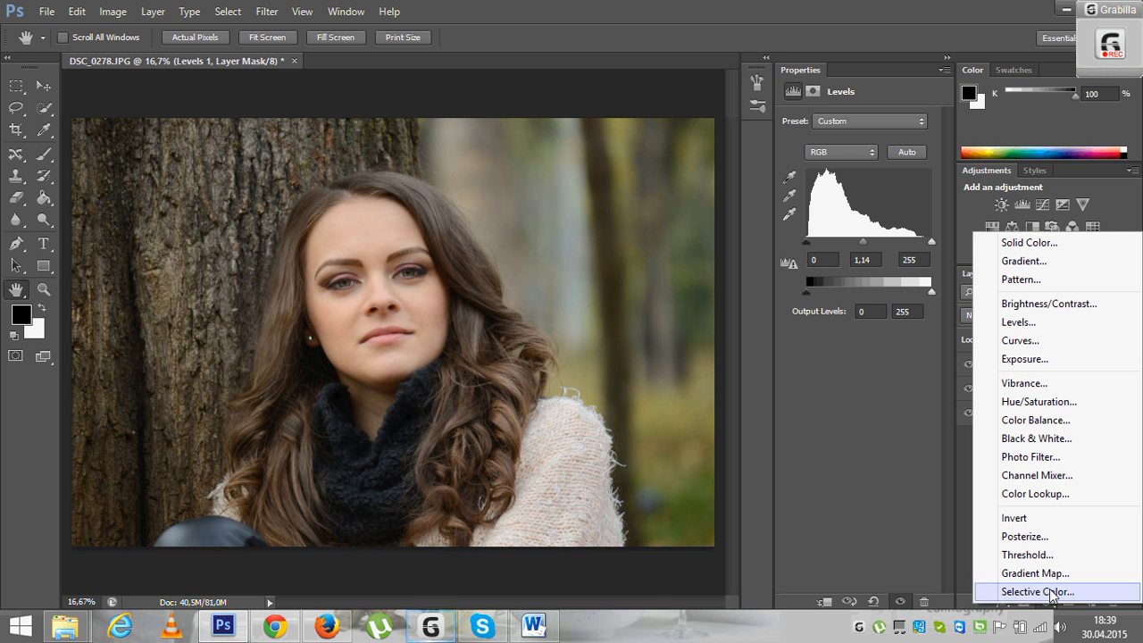
Add a Gradient Map adjustment layer and bring up its gradient for editing
{"action": "left_click", "coordinate": [1035, 574]}
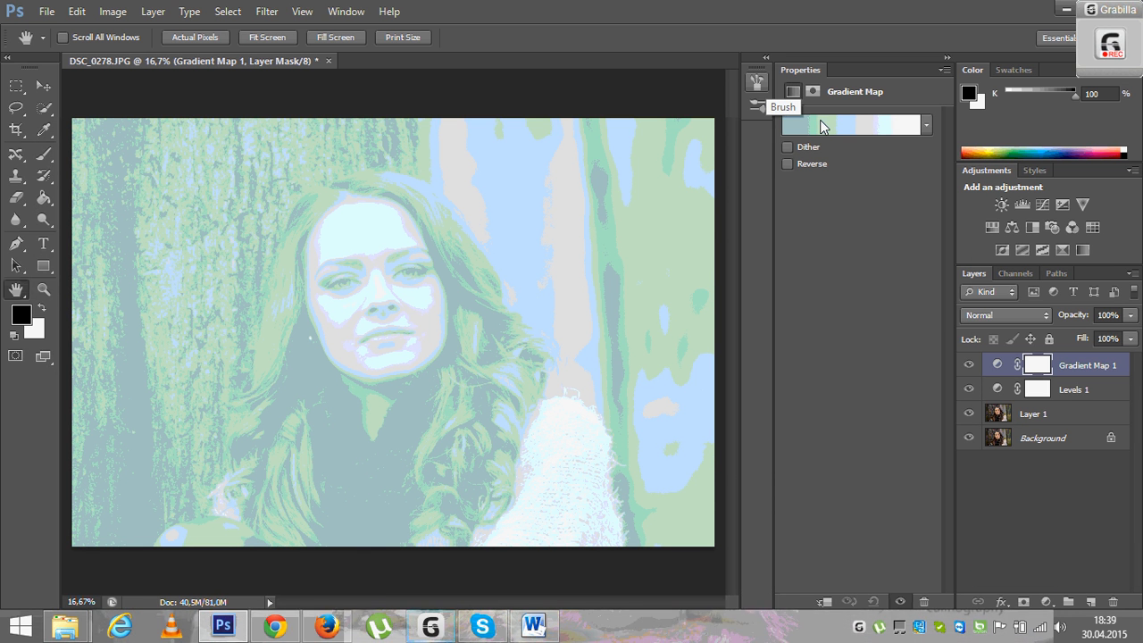
{"action": "left_click", "coordinate": [848, 125]}
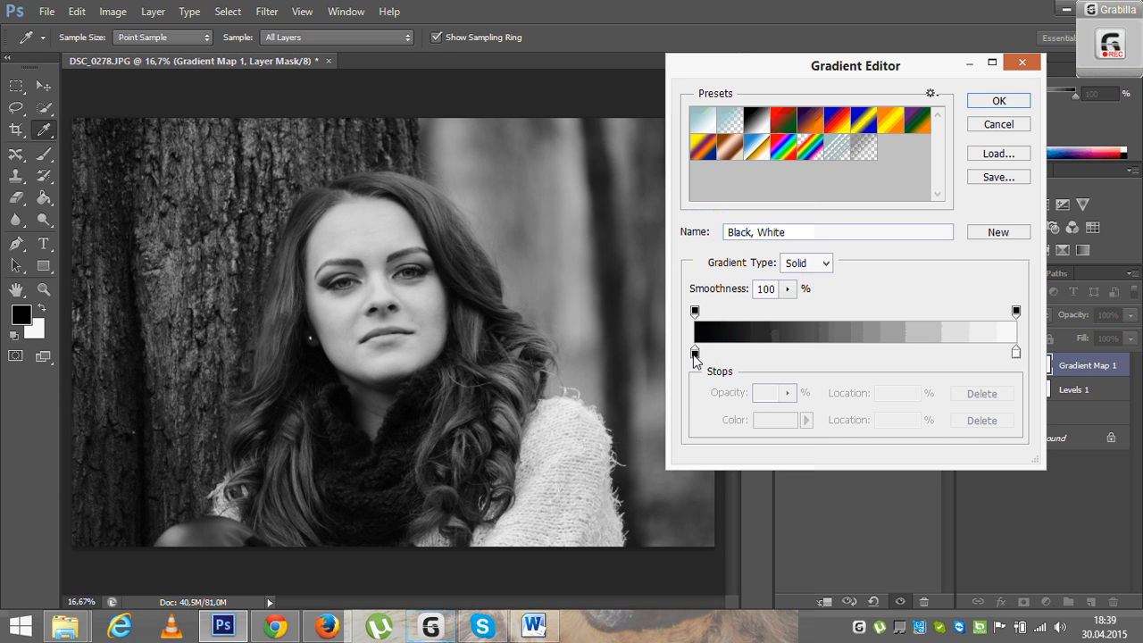
{"action": "mouse_move", "coordinate": [696, 351]}
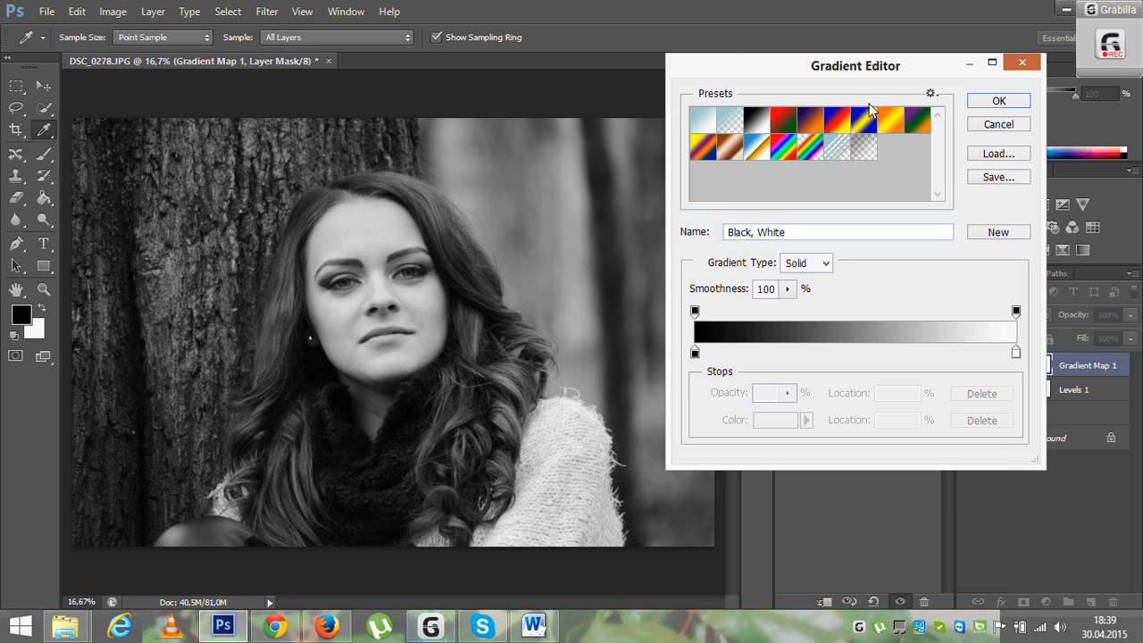
Move the Gradient Editor aside and drag the black color stop inward
{"action": "left_click_drag", "start_coordinate": [856, 65], "coordinate": [916, 47]}
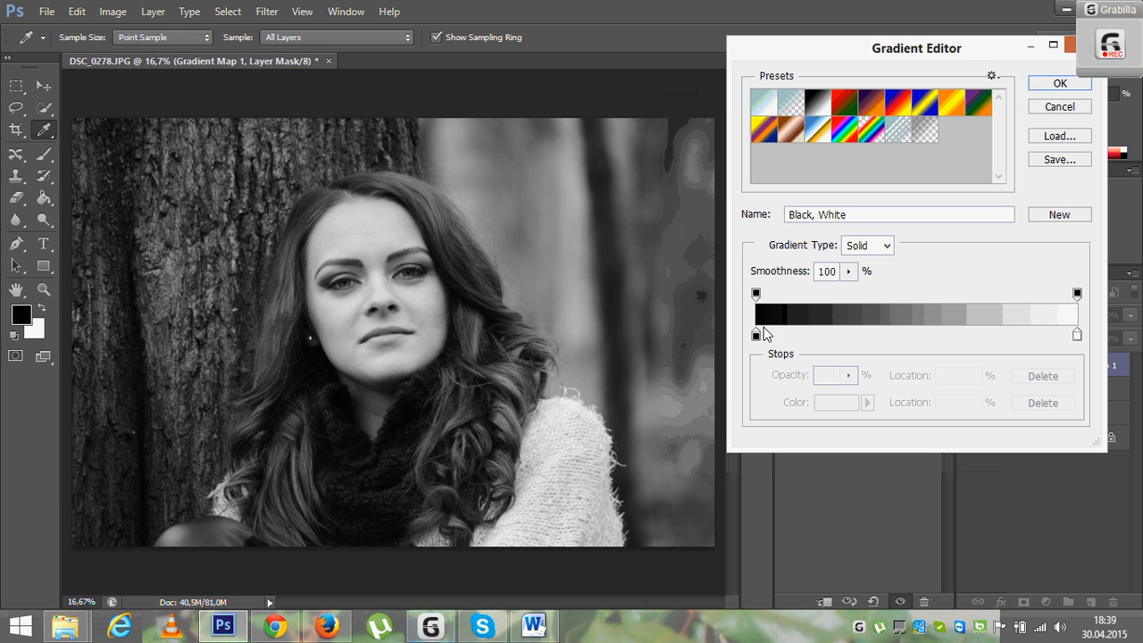
{"action": "mouse_move", "coordinate": [963, 55]}
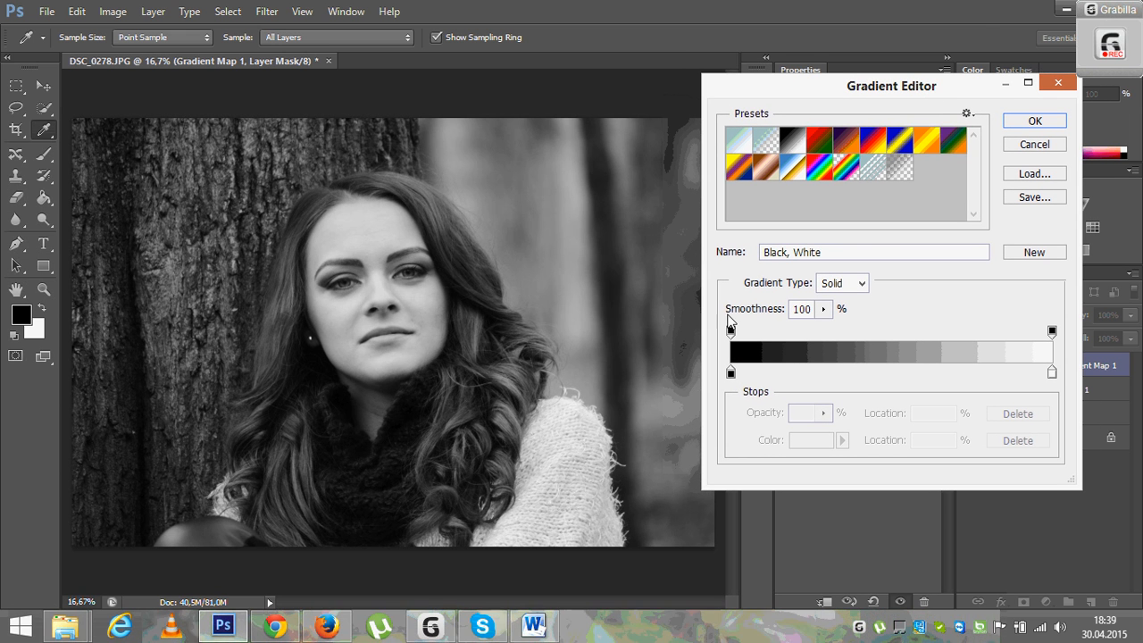
{"action": "left_click", "coordinate": [730, 373]}
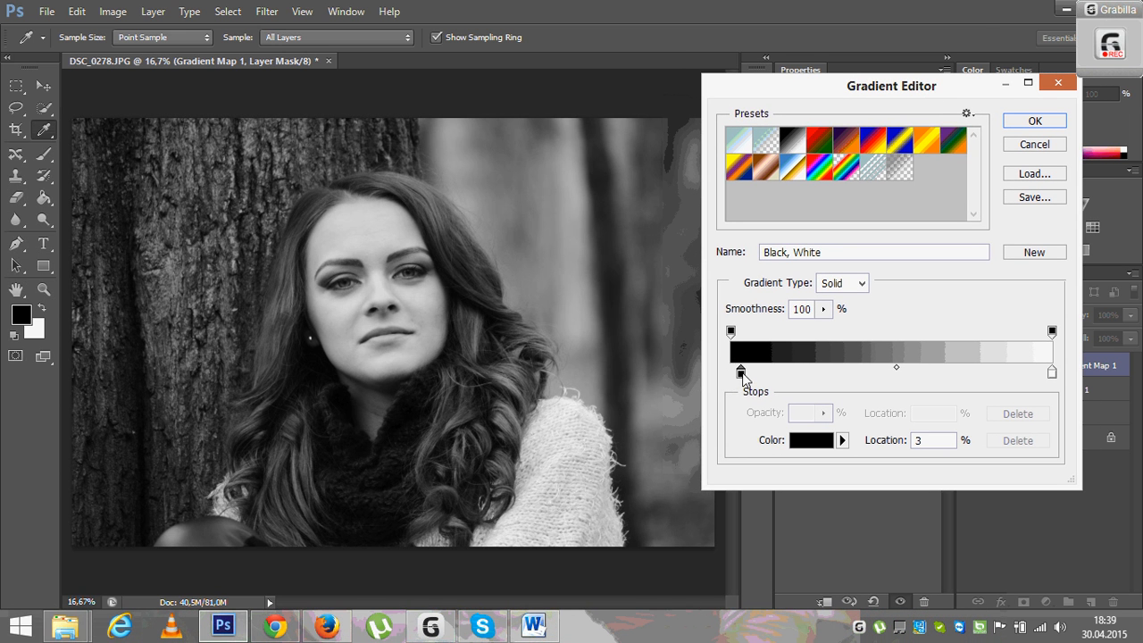
{"action": "left_click_drag", "start_coordinate": [740, 373], "coordinate": [755, 373]}
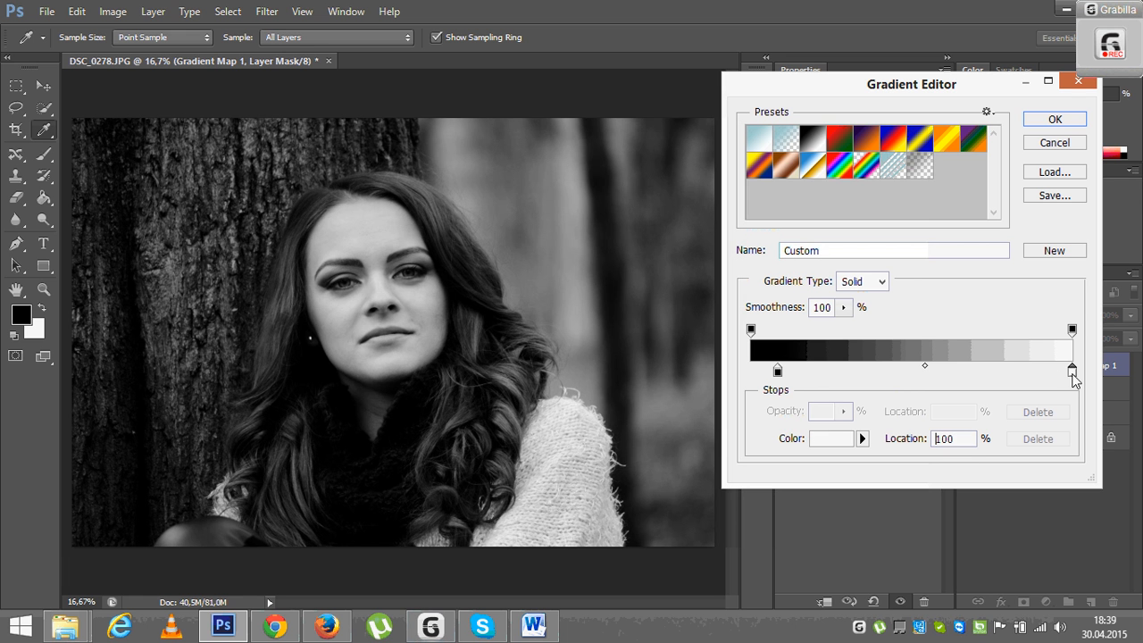
Place the white color stop near 91% and settle the black stop at 6%
{"action": "left_click_drag", "start_coordinate": [1072, 371], "coordinate": [1047, 371]}
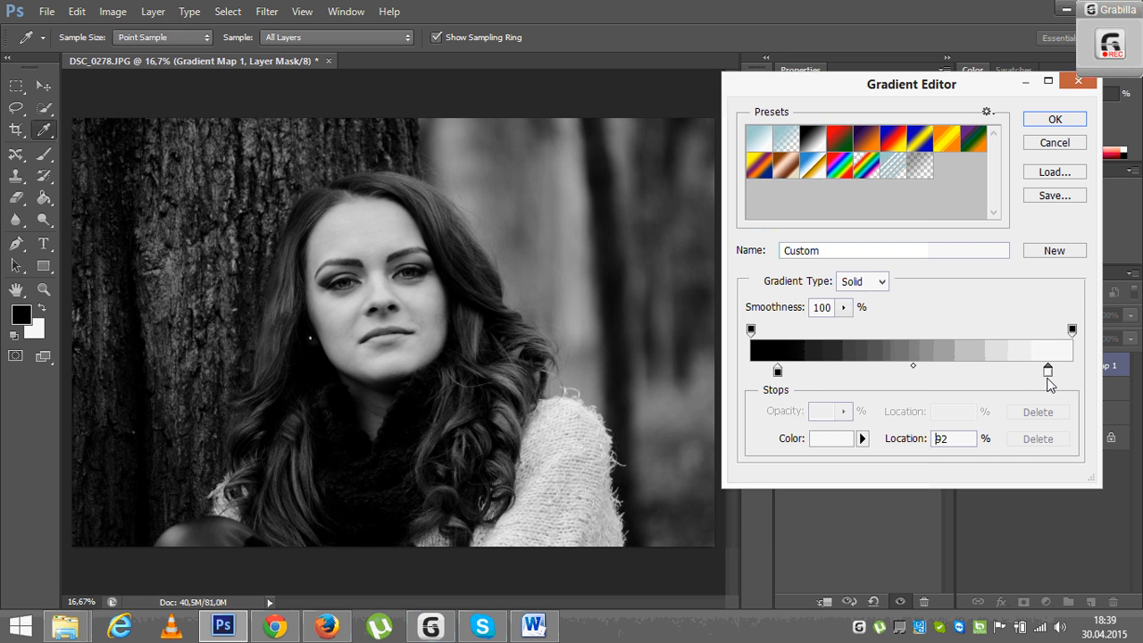
{"action": "left_click_drag", "start_coordinate": [1048, 369], "coordinate": [1039, 370]}
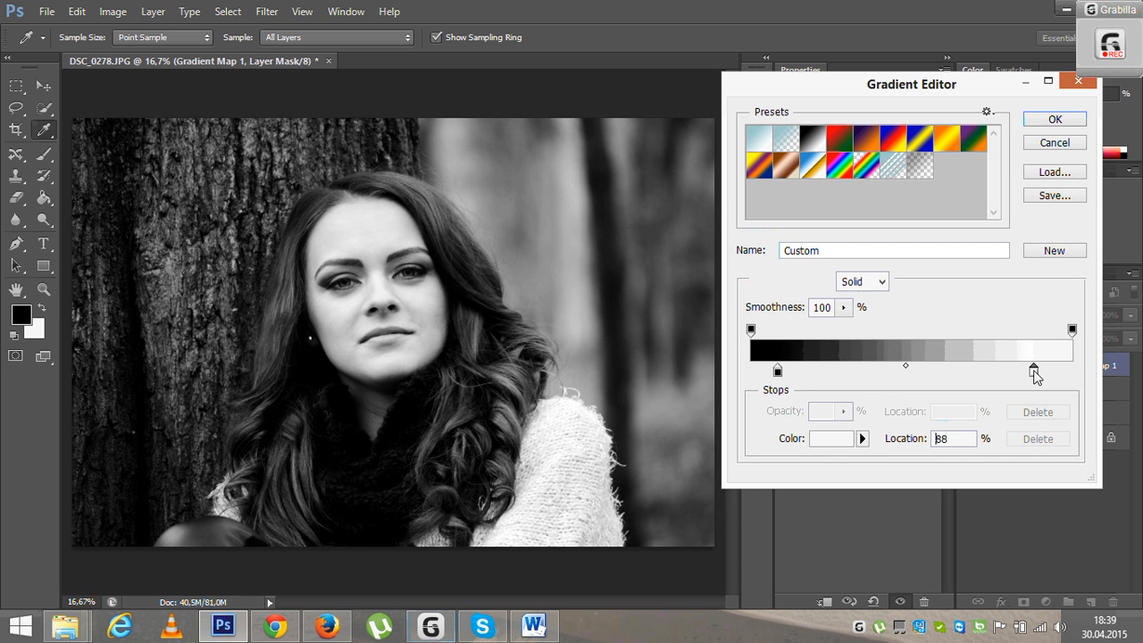
{"action": "left_click_drag", "start_coordinate": [1033, 368], "coordinate": [1040, 369]}
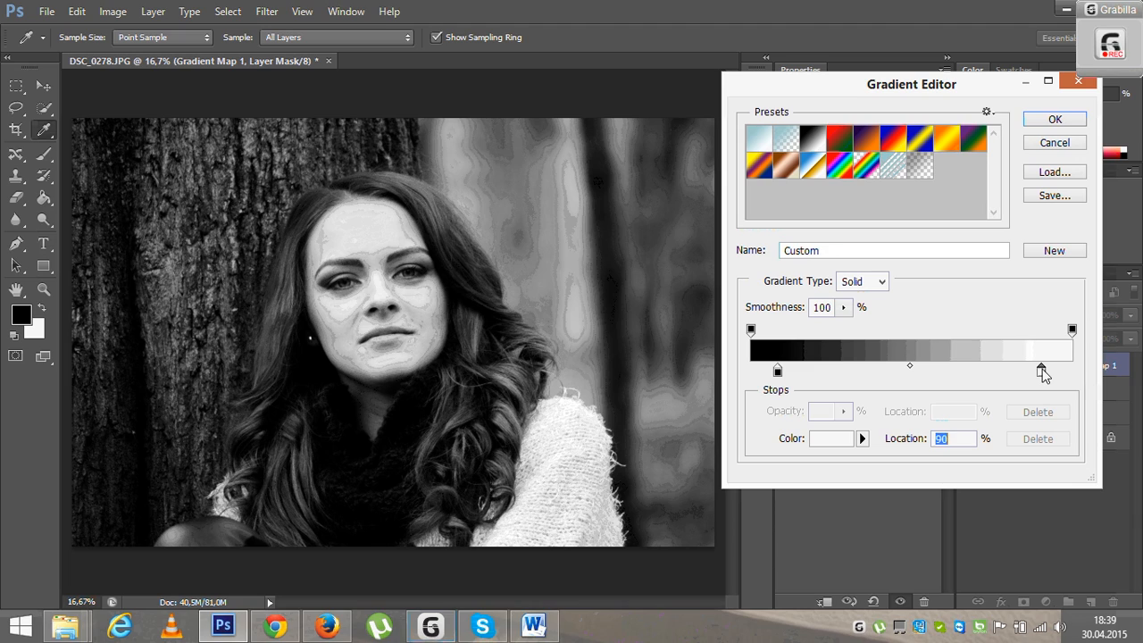
{"action": "left_click_drag", "start_coordinate": [1072, 369], "coordinate": [1043, 368]}
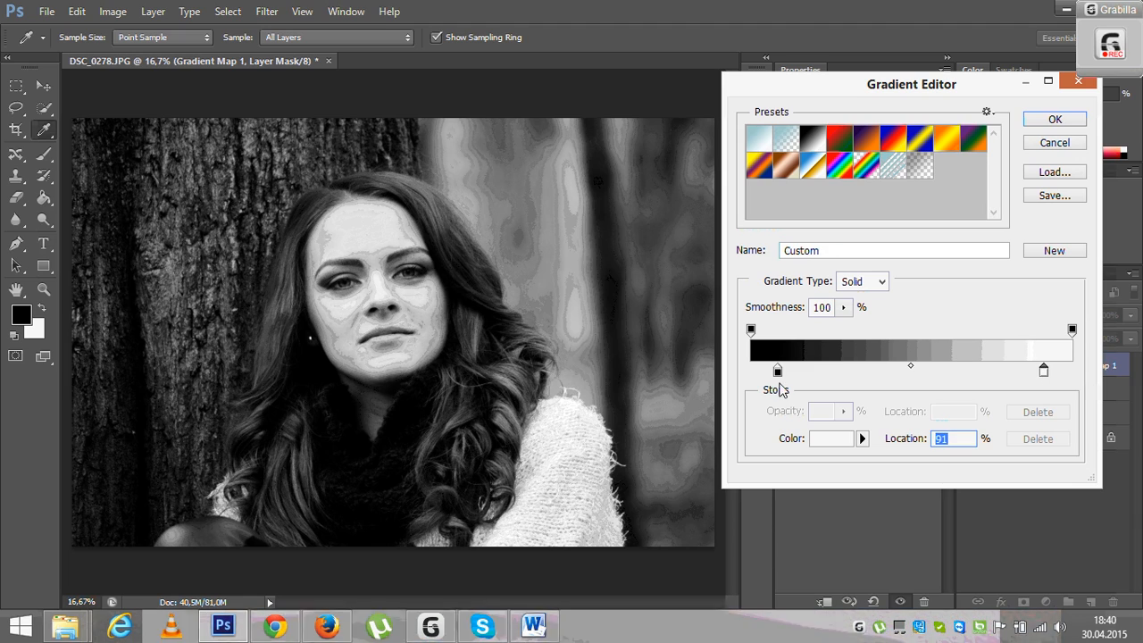
{"action": "left_click_drag", "start_coordinate": [777, 368], "coordinate": [783, 369]}
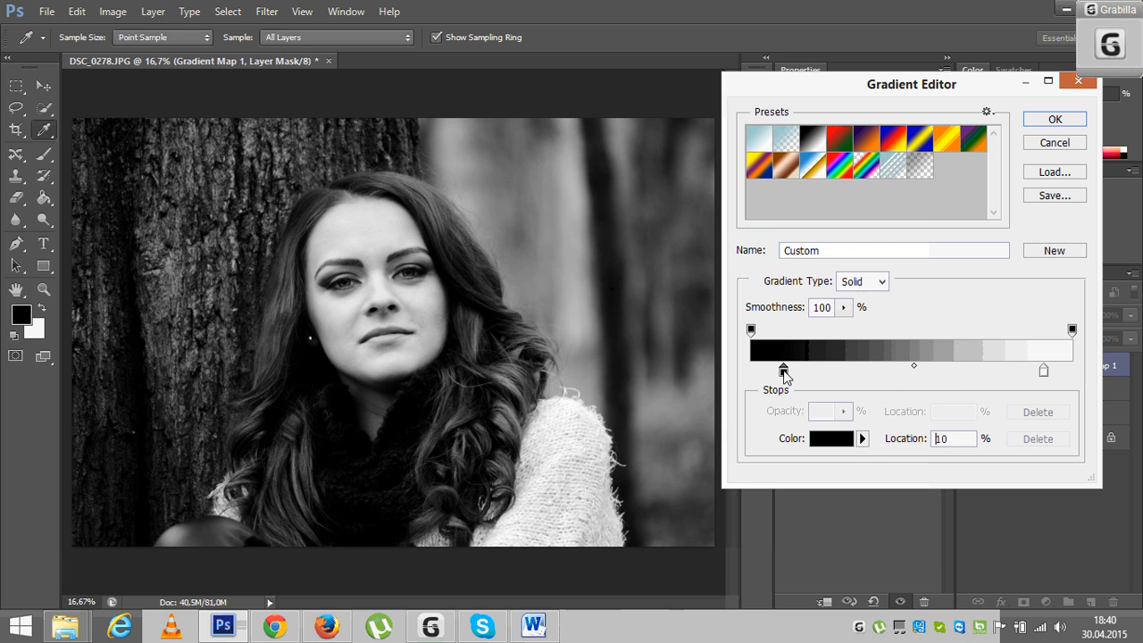
{"action": "left_click_drag", "start_coordinate": [784, 370], "coordinate": [768, 369]}
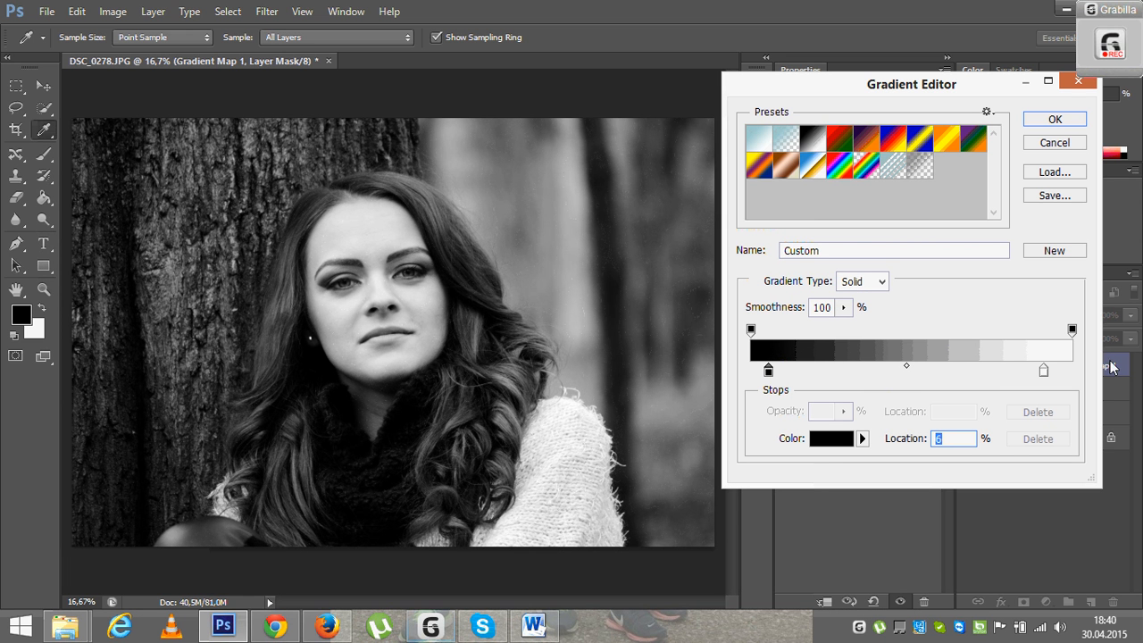
{"action": "mouse_move", "coordinate": [1021, 308]}
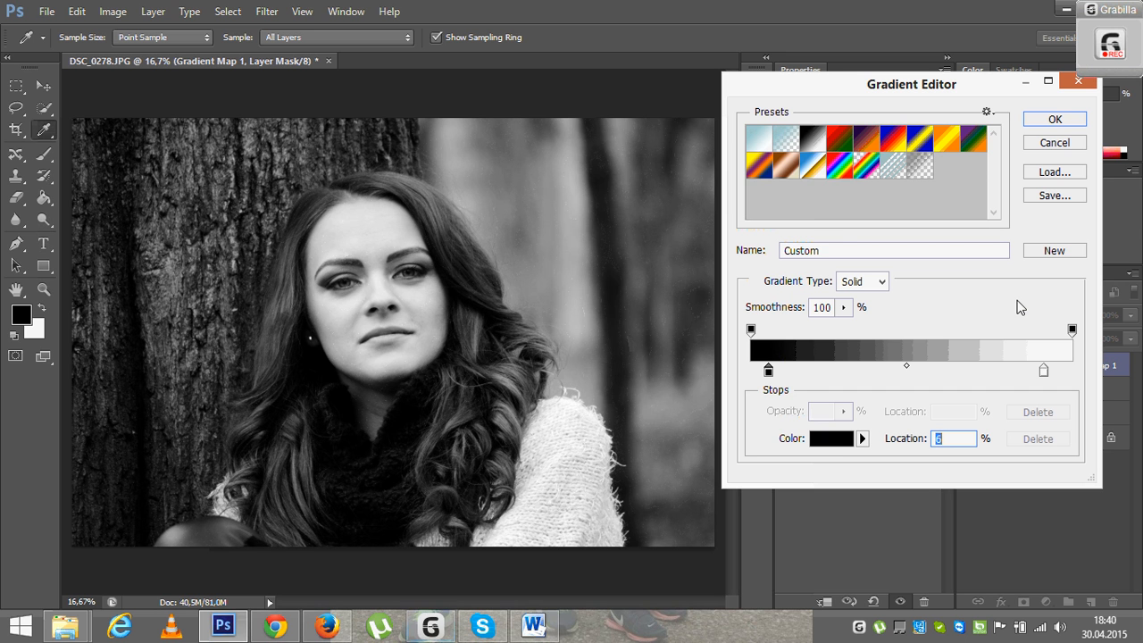
{"action": "mouse_move", "coordinate": [971, 96]}
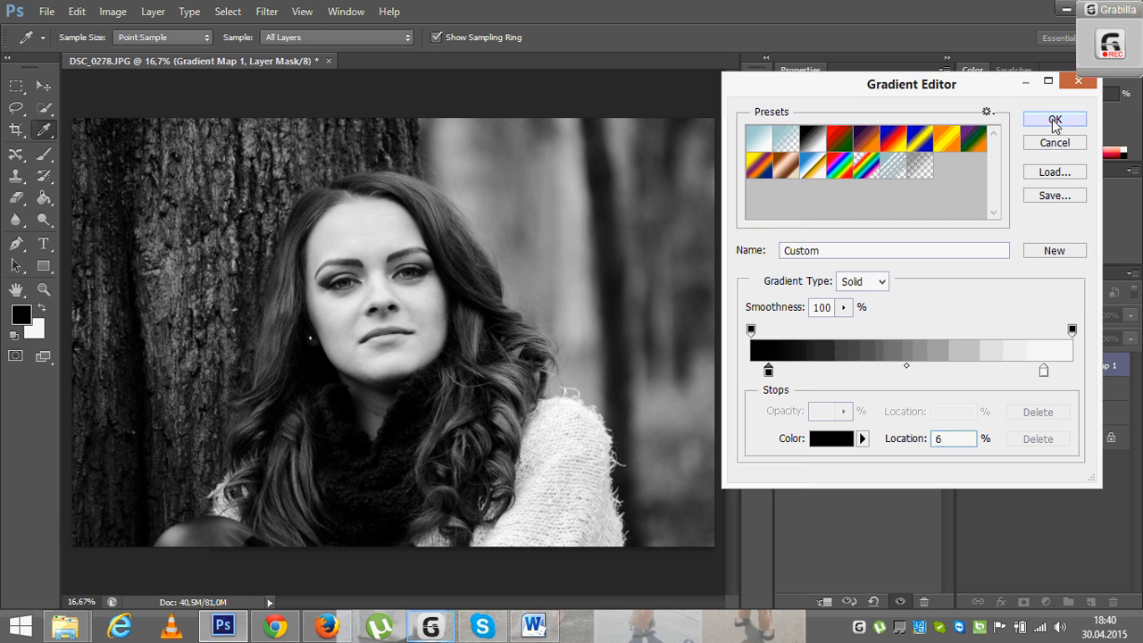
Commit the custom black-and-white gradient in the Gradient Editor
{"action": "left_click", "coordinate": [1055, 120]}
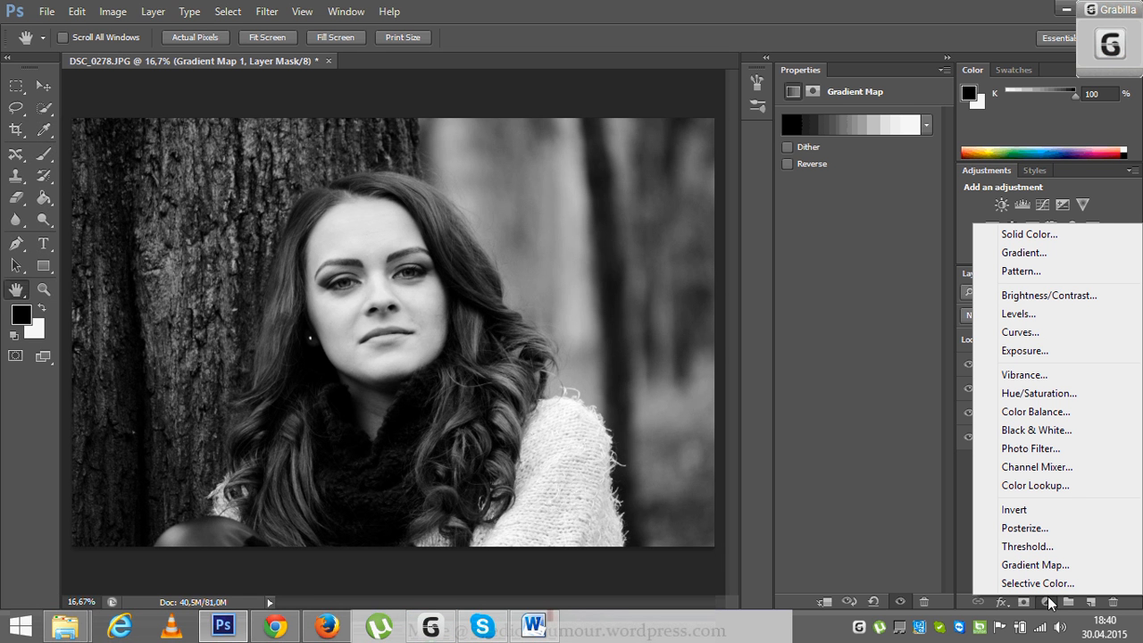
{"action": "mouse_move", "coordinate": [1018, 313]}
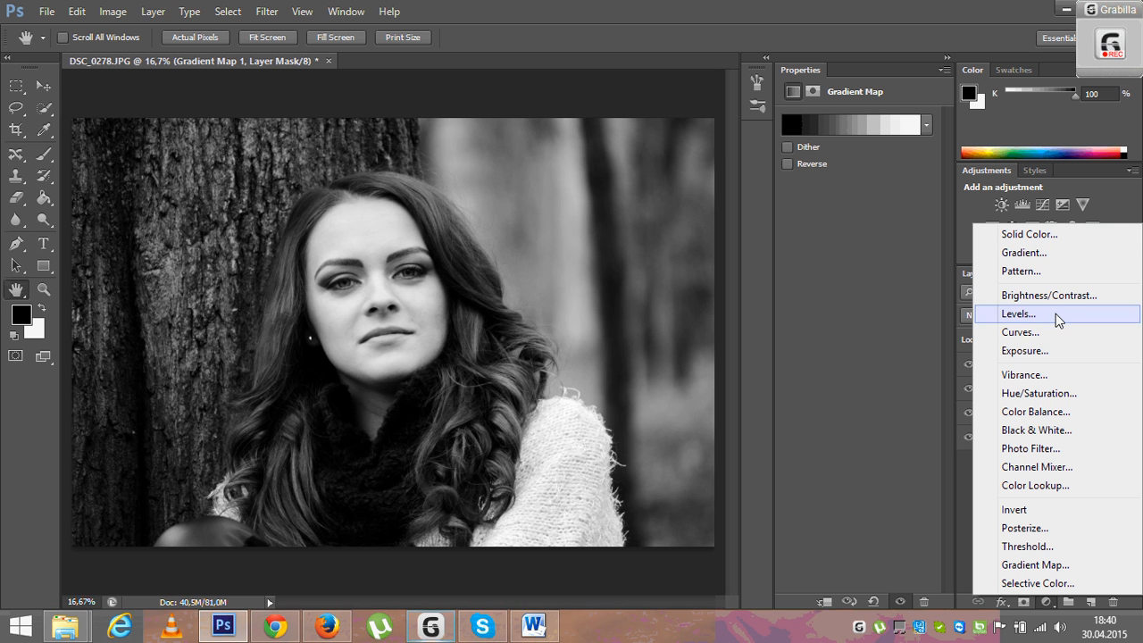
{"action": "mouse_move", "coordinate": [1066, 393]}
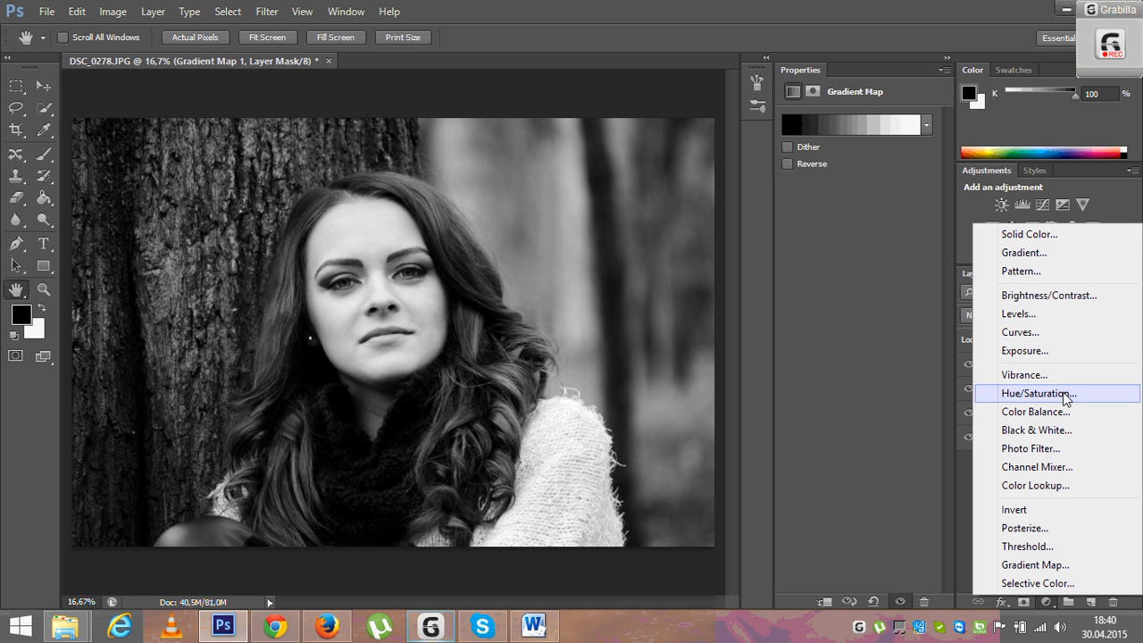
Add a Hue/Saturation adjustment layer and raise Lightness to about +16
{"action": "left_click", "coordinate": [1039, 393]}
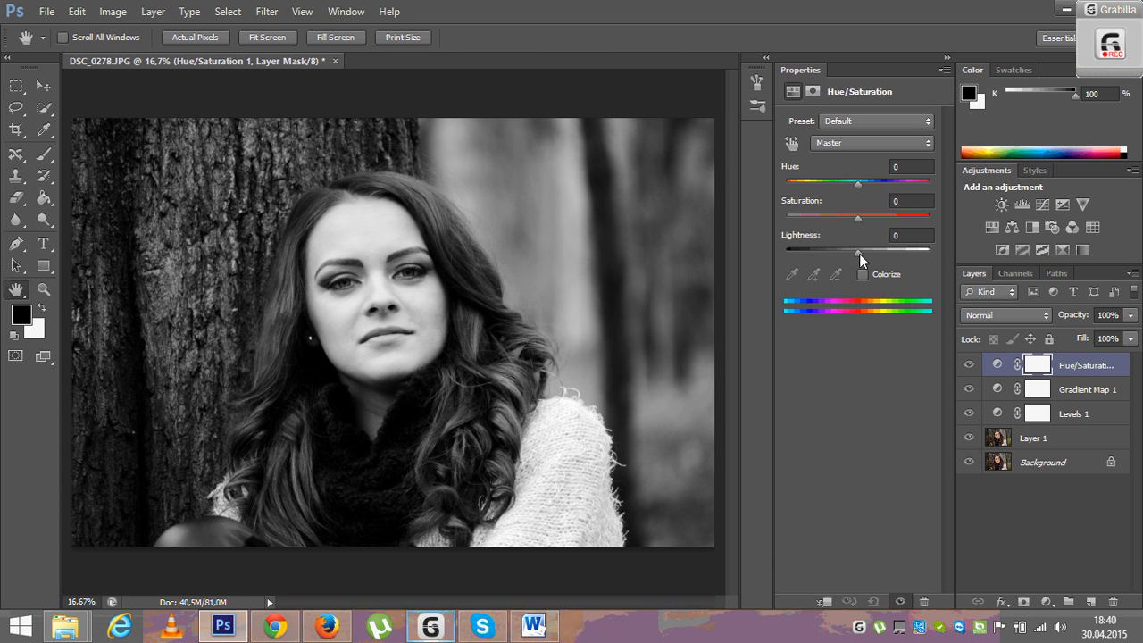
{"action": "left_click_drag", "start_coordinate": [858, 251], "coordinate": [865, 251]}
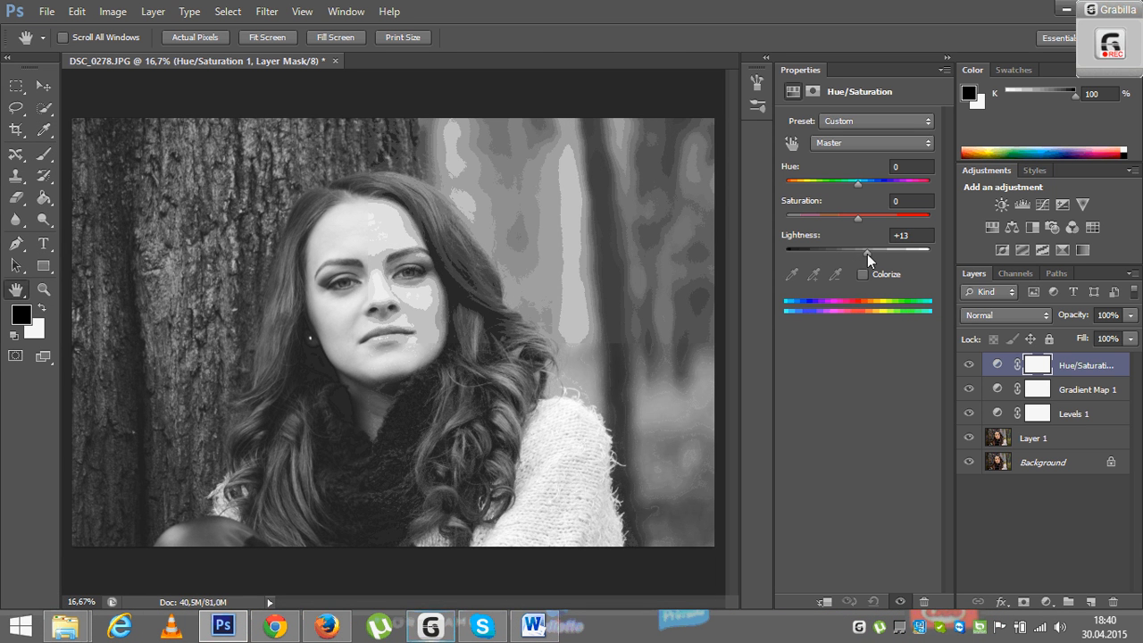
{"action": "left_click_drag", "start_coordinate": [859, 248], "coordinate": [861, 248]}
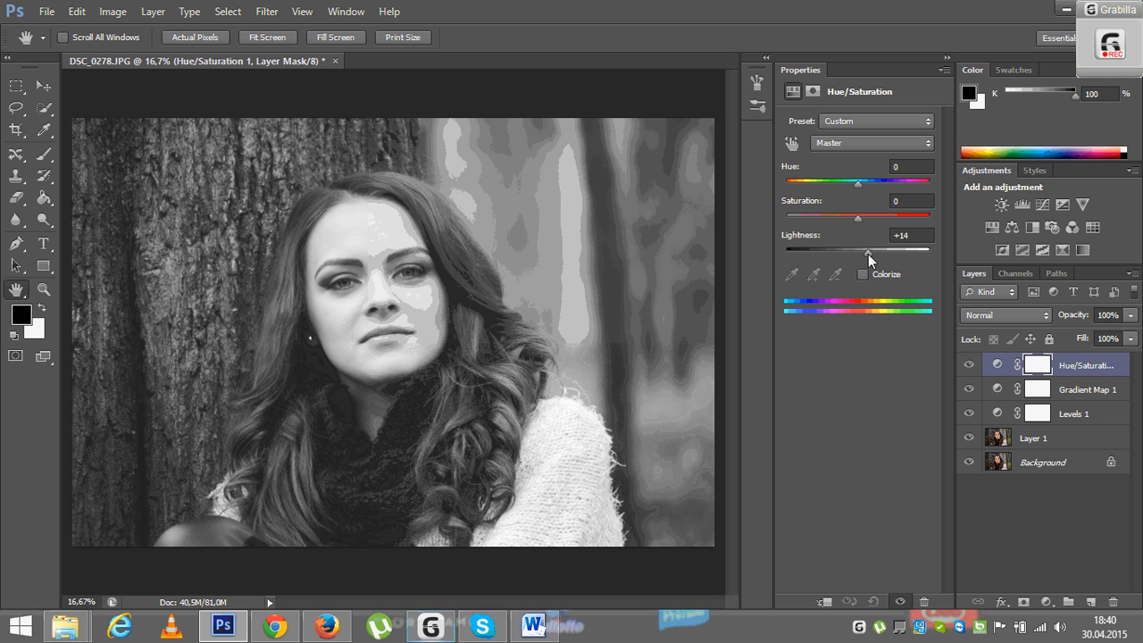
{"action": "left_click_drag", "start_coordinate": [859, 249], "coordinate": [871, 249]}
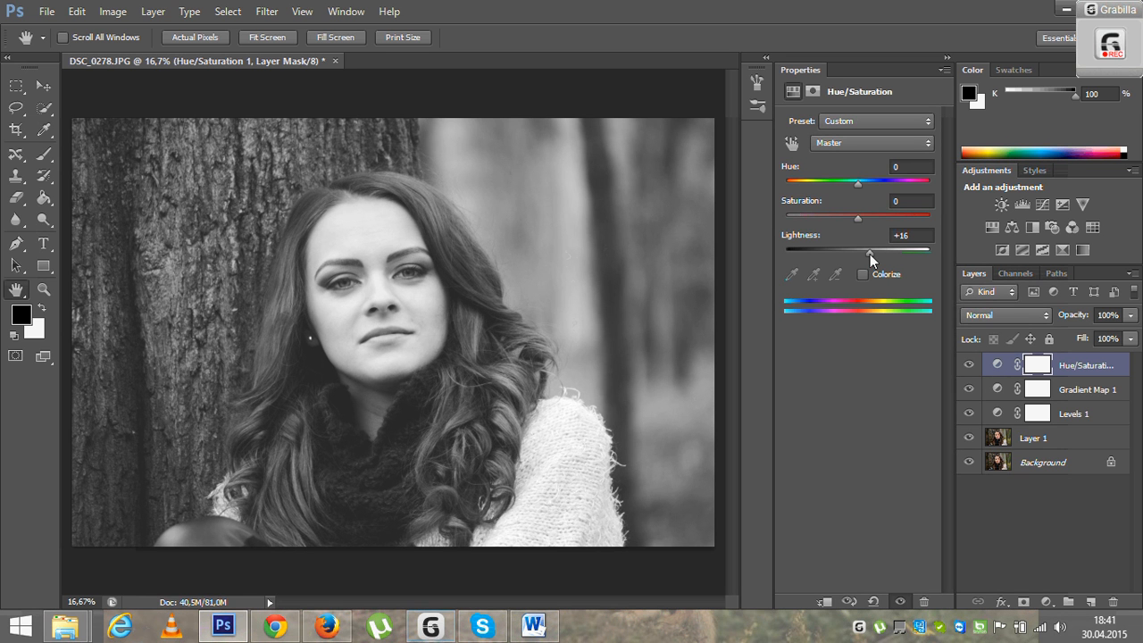
{"action": "mouse_move", "coordinate": [851, 425]}
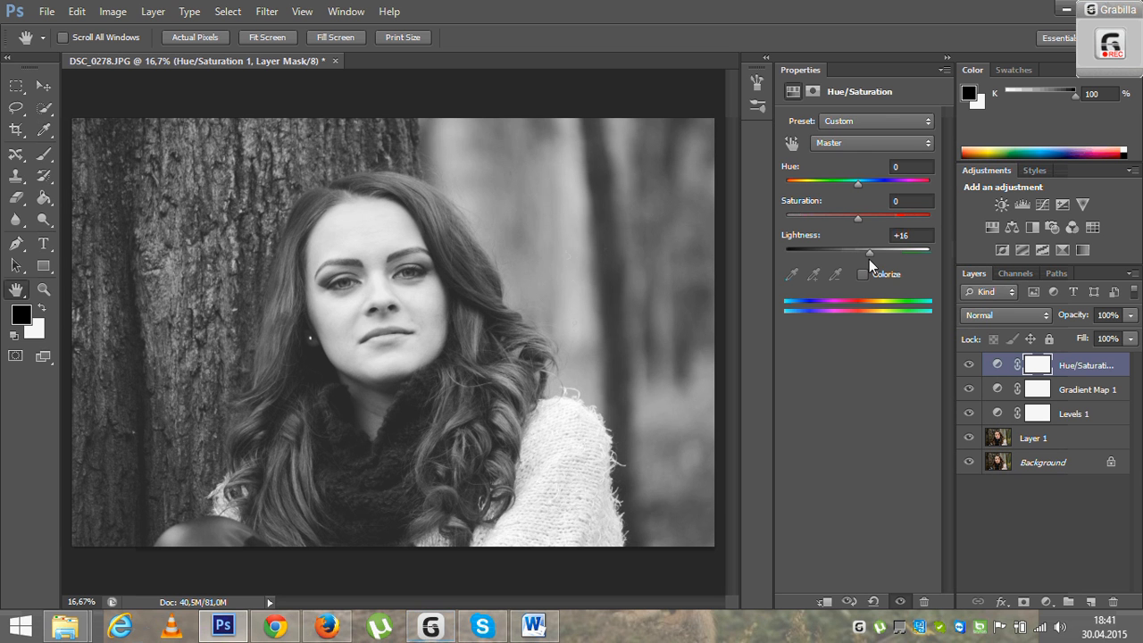
{"action": "mouse_move", "coordinate": [873, 263]}
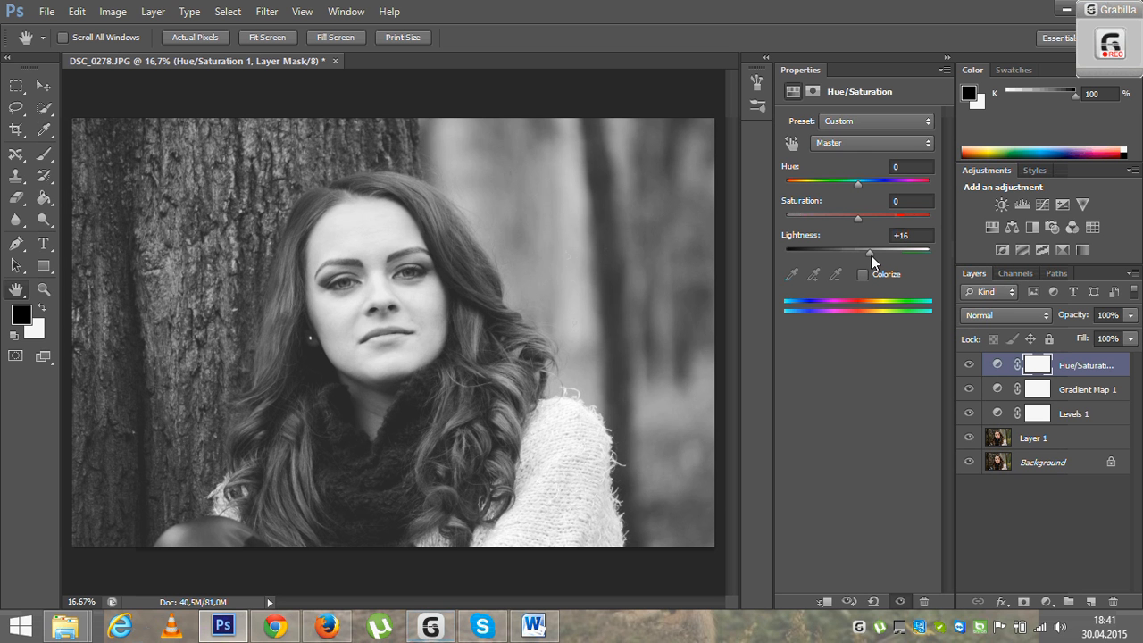
{"action": "mouse_move", "coordinate": [874, 256]}
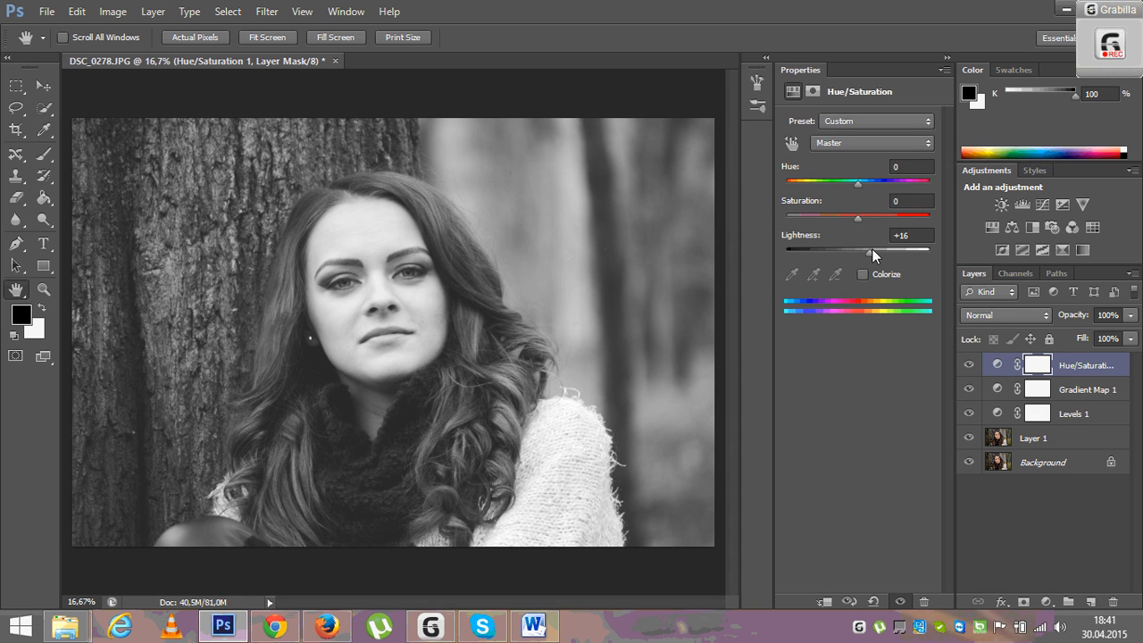
{"action": "mouse_move", "coordinate": [876, 257]}
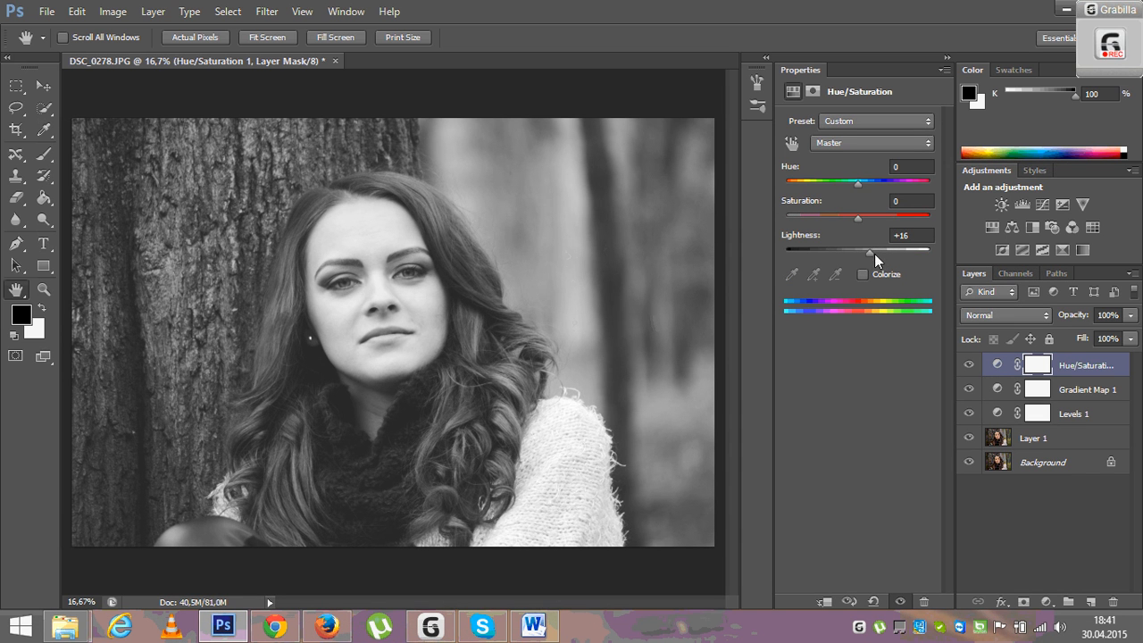
{"action": "mouse_move", "coordinate": [886, 268]}
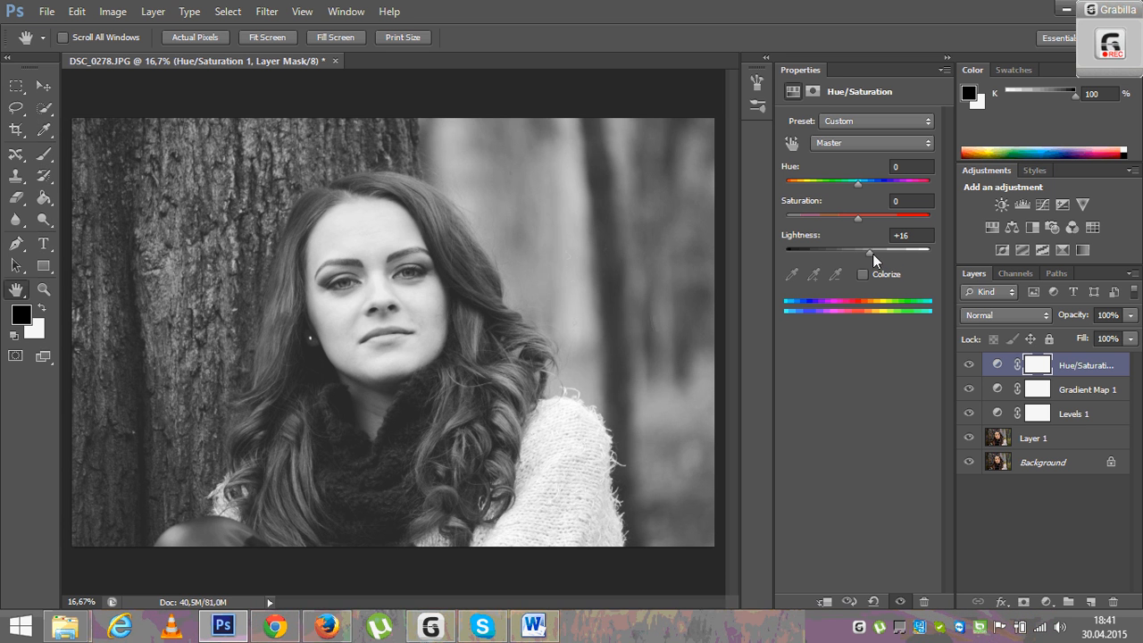
Try darker and brighter Lightness values, finally settling at +20
{"action": "left_click_drag", "start_coordinate": [869, 251], "coordinate": [837, 252]}
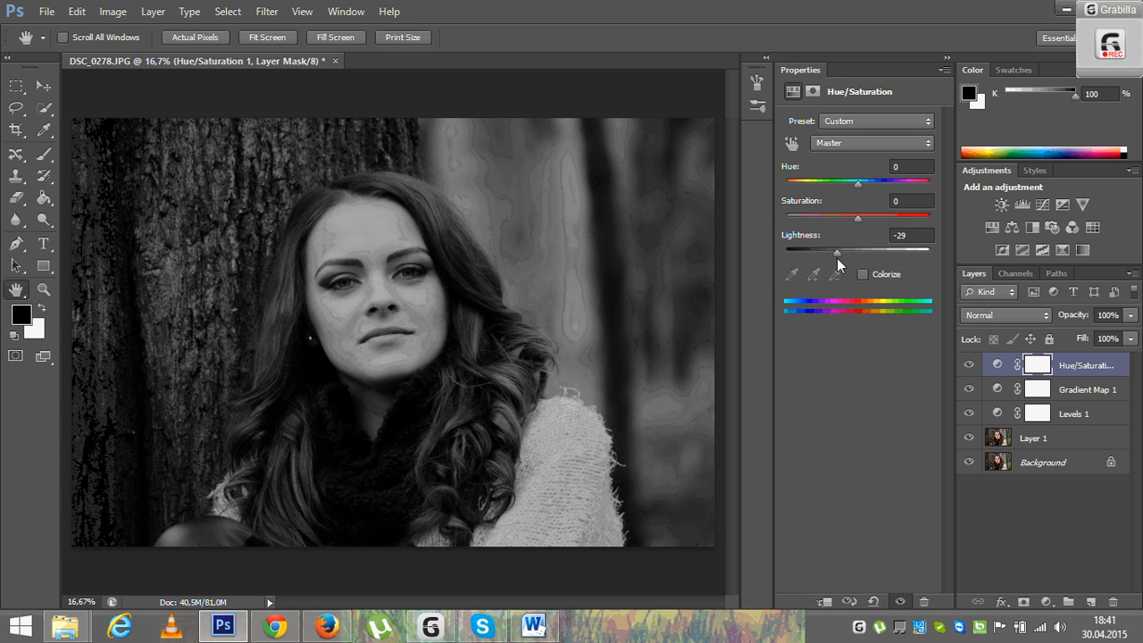
{"action": "left_click_drag", "start_coordinate": [837, 252], "coordinate": [822, 252]}
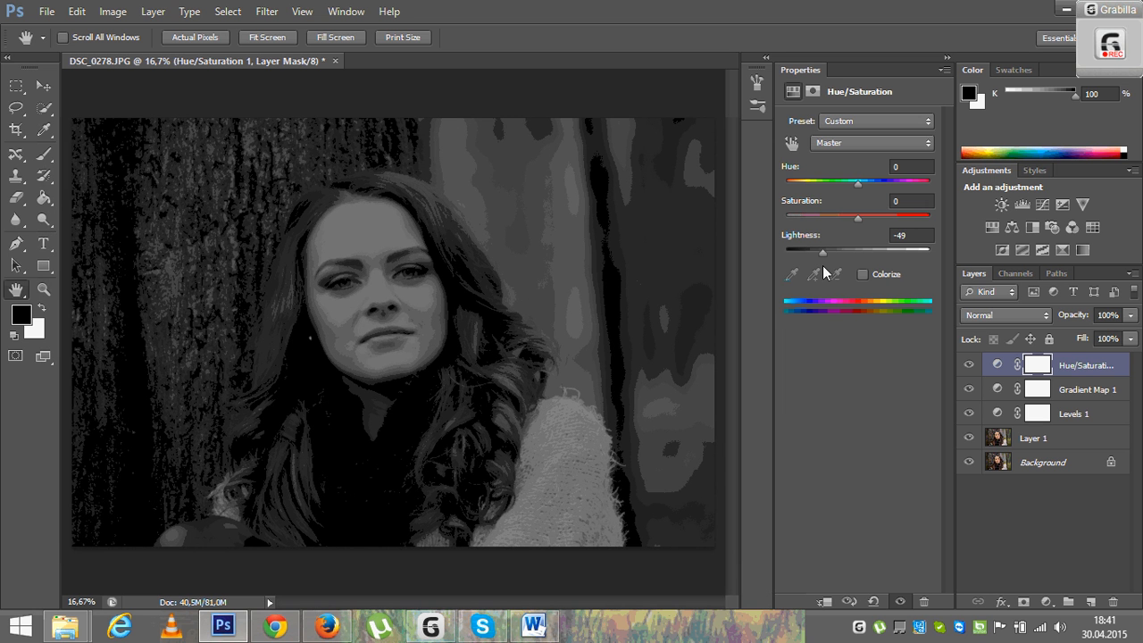
{"action": "left_click_drag", "start_coordinate": [821, 252], "coordinate": [838, 252]}
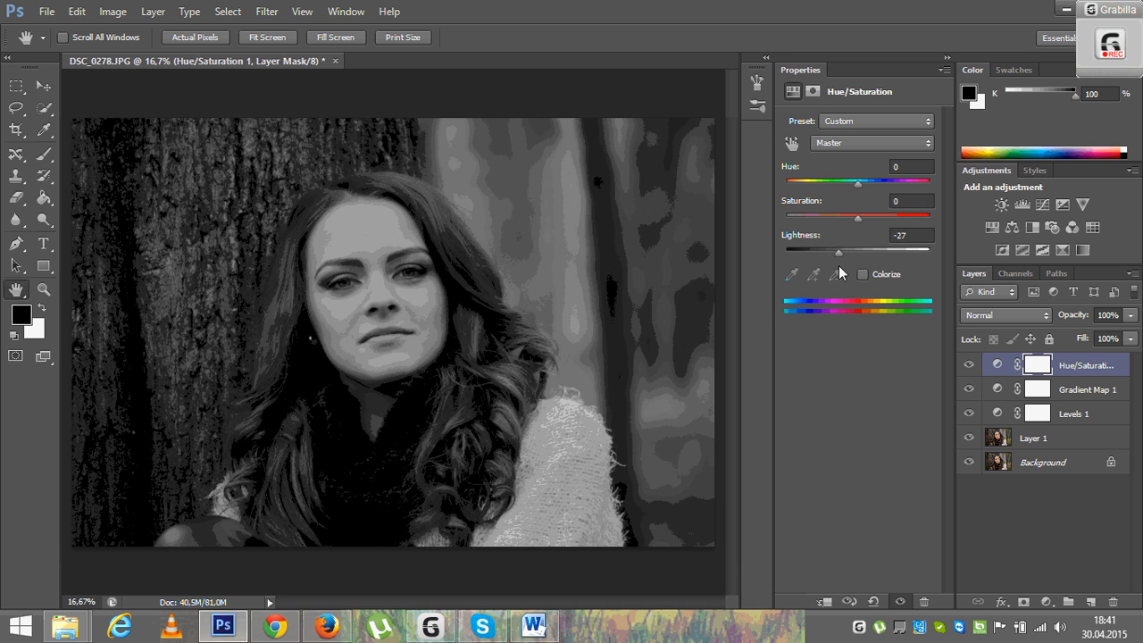
{"action": "left_click_drag", "start_coordinate": [838, 252], "coordinate": [875, 252]}
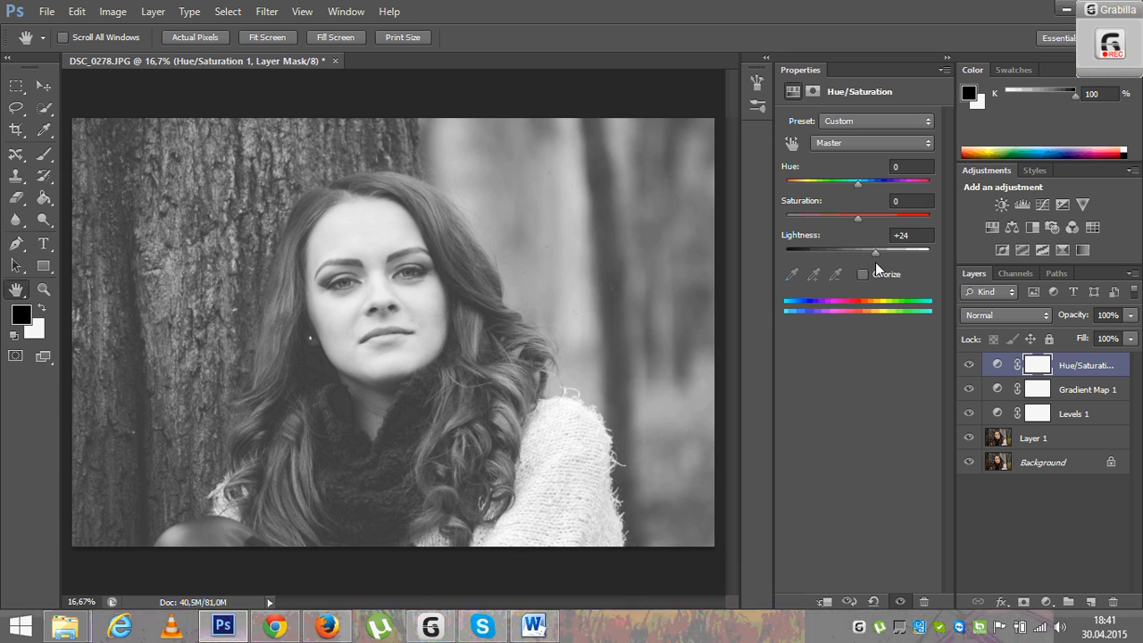
{"action": "left_click_drag", "start_coordinate": [875, 251], "coordinate": [871, 252]}
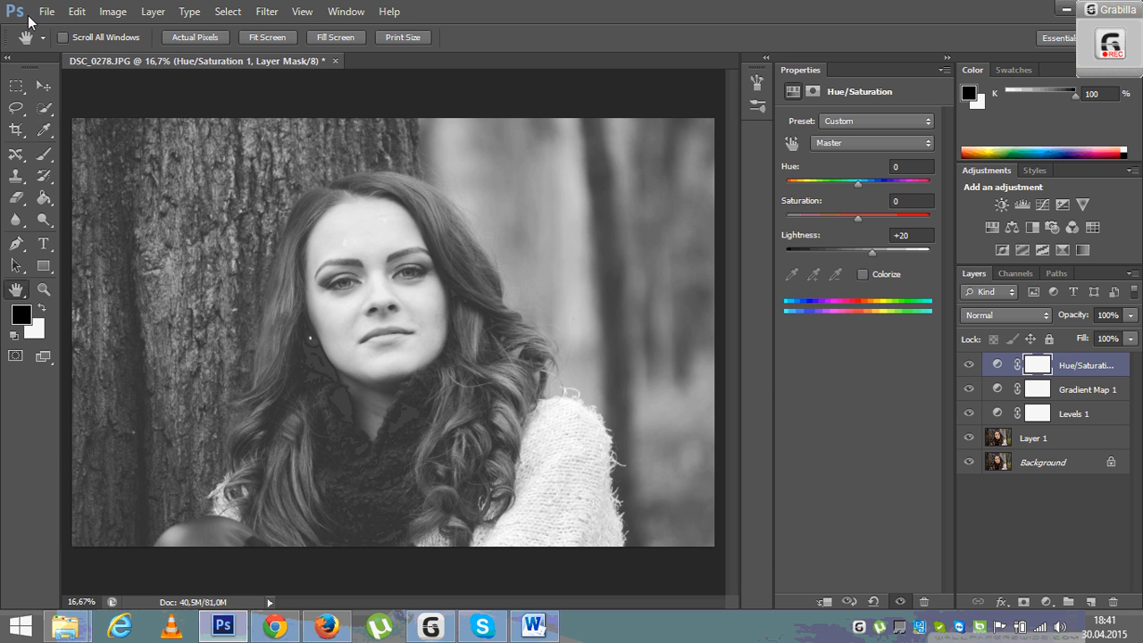
Save As a JPEG named 'Cristina b&w' instead of replacing DSC_0278
{"action": "left_click", "coordinate": [47, 12]}
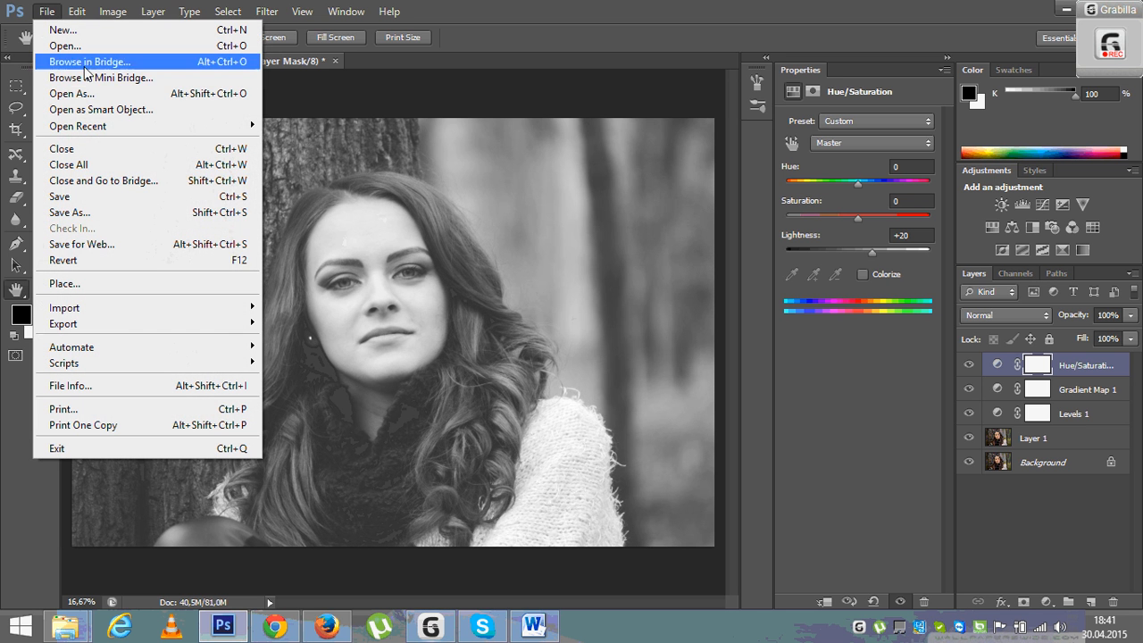
{"action": "left_click", "coordinate": [69, 212]}
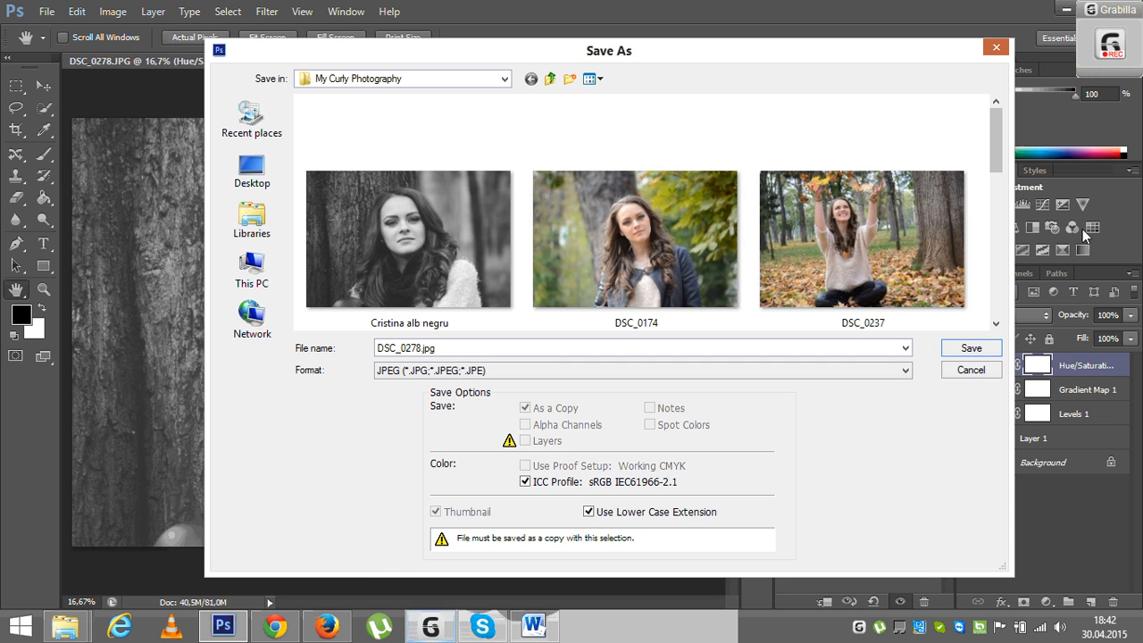
{"action": "left_click", "coordinate": [971, 348]}
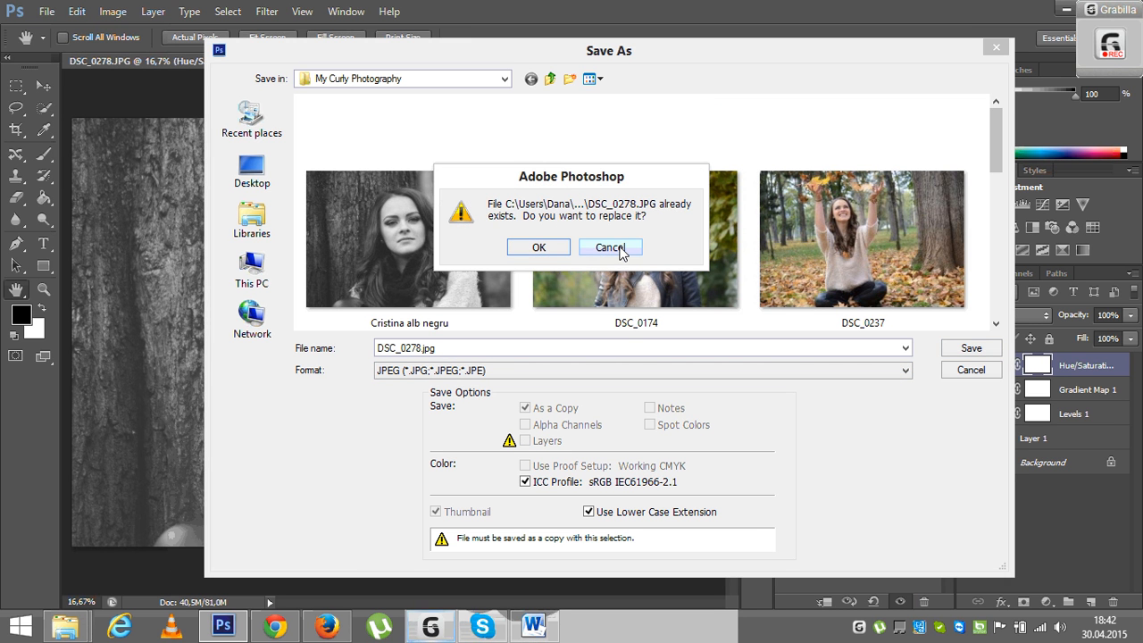
{"action": "left_click", "coordinate": [610, 247]}
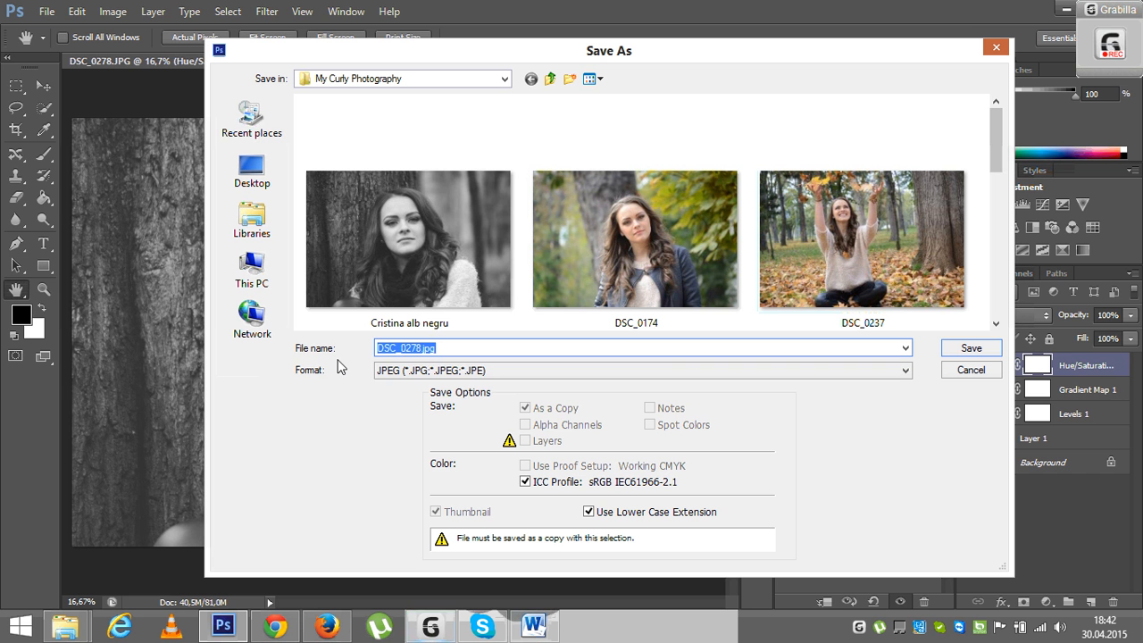
{"action": "type", "text": "Cristina b&w"}
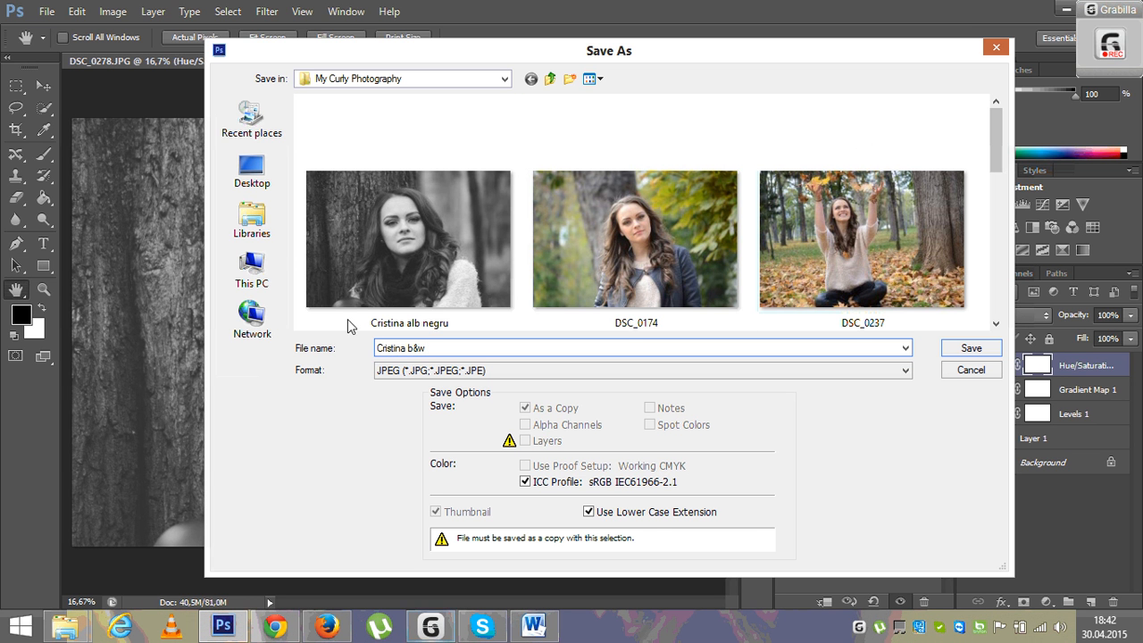
{"action": "left_click", "coordinate": [970, 347]}
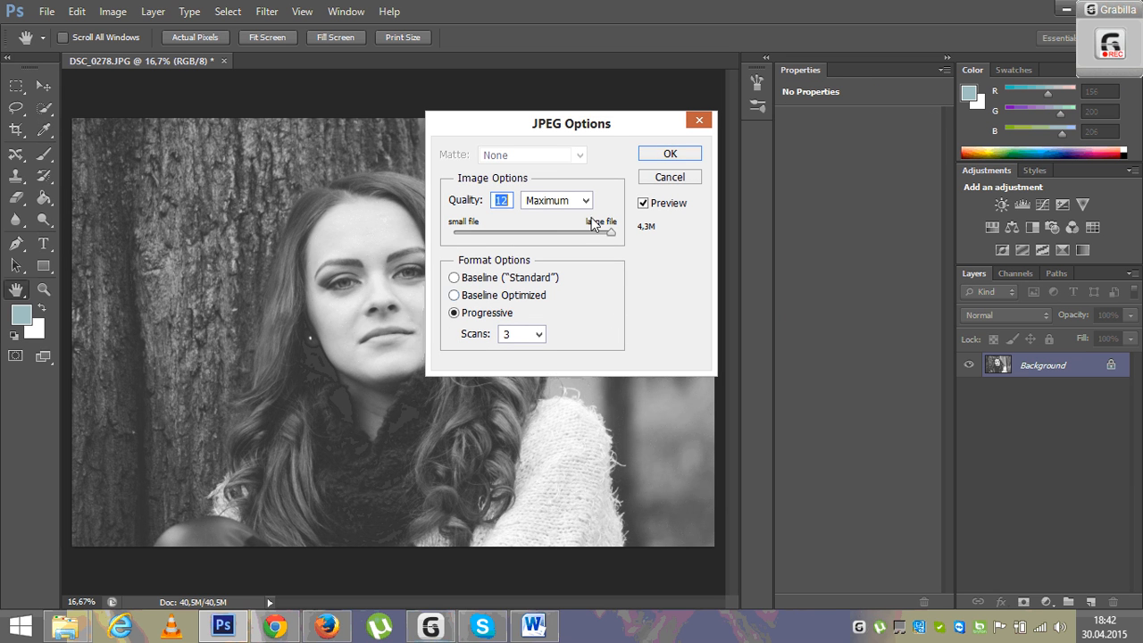
{"action": "mouse_move", "coordinate": [622, 250]}
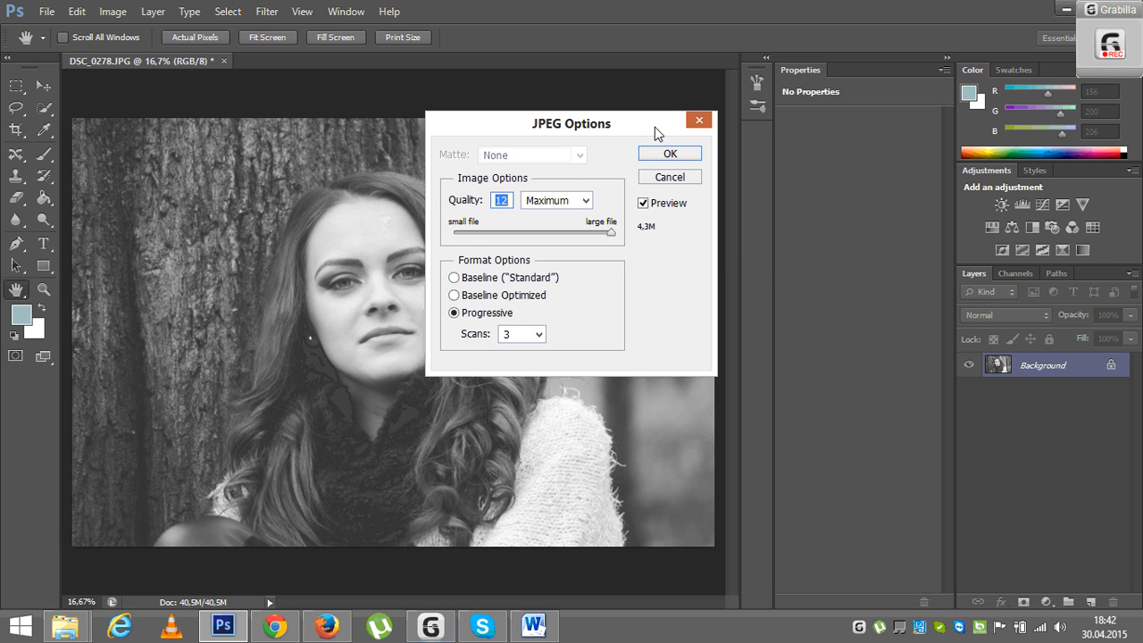
Set JPEG quality back to 12 Maximum after testing the lowest, and confirm
{"action": "left_click_drag", "start_coordinate": [571, 123], "coordinate": [633, 179]}
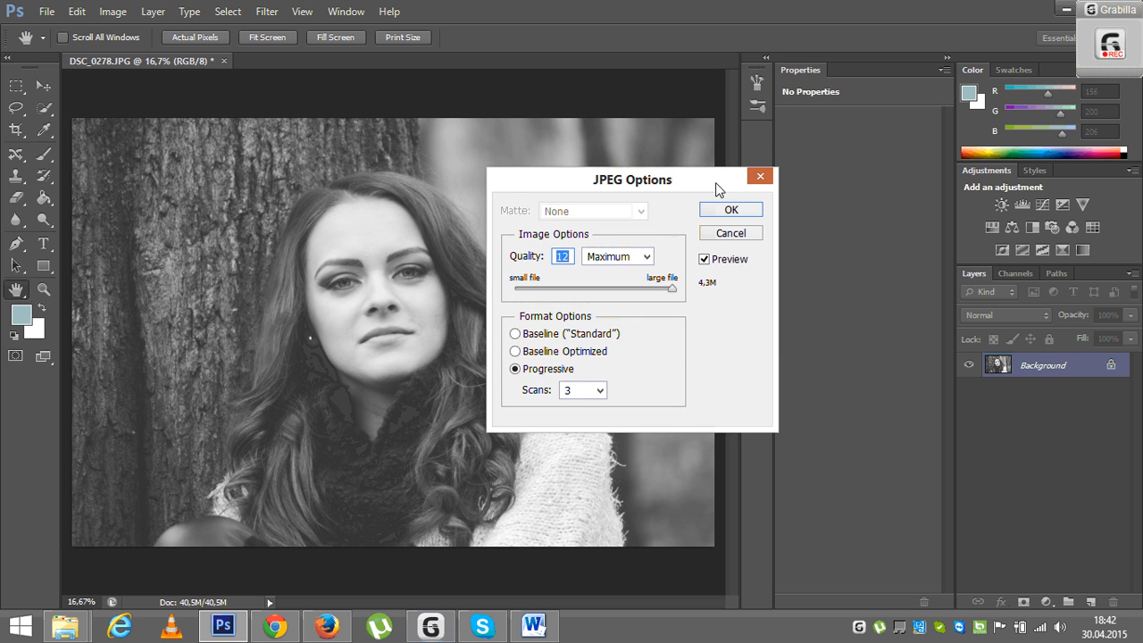
{"action": "mouse_move", "coordinate": [677, 295]}
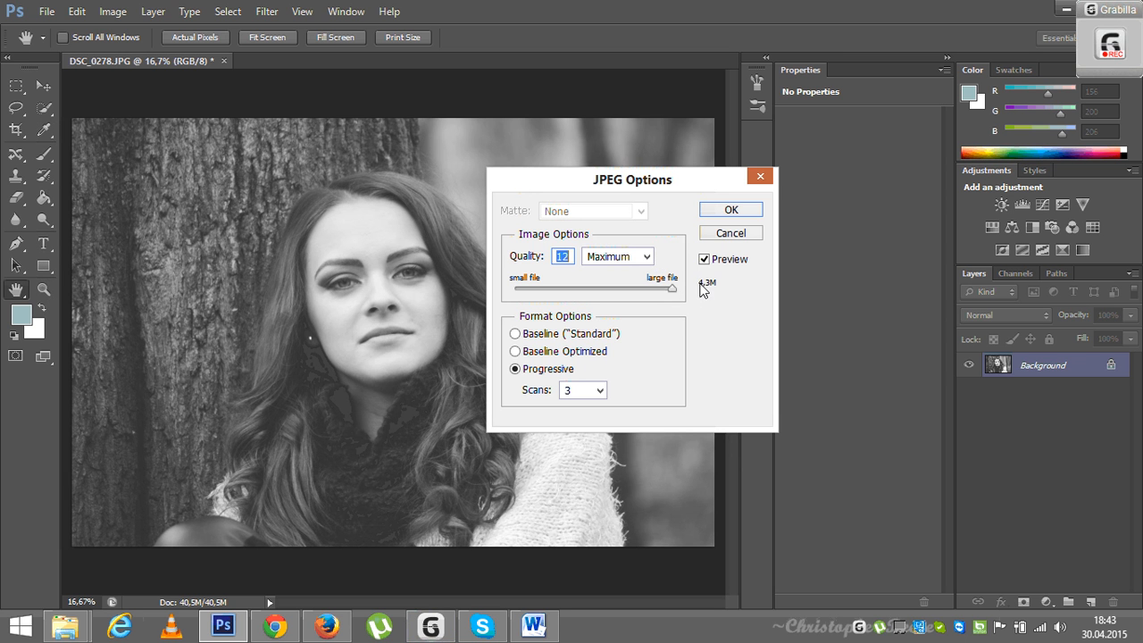
{"action": "mouse_move", "coordinate": [730, 300]}
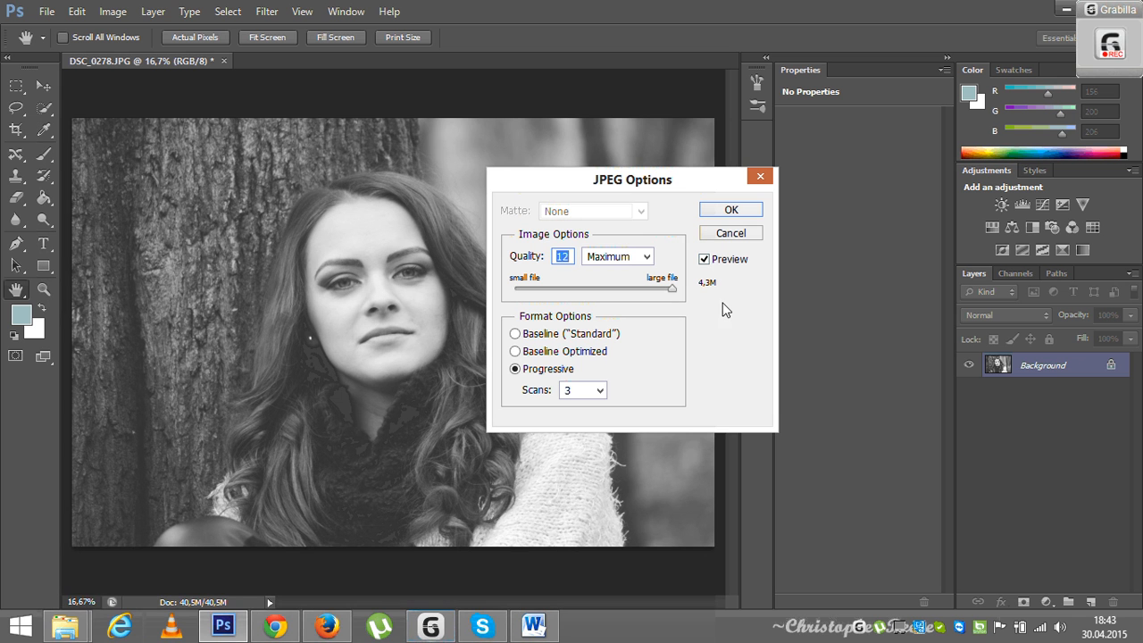
{"action": "mouse_move", "coordinate": [715, 304]}
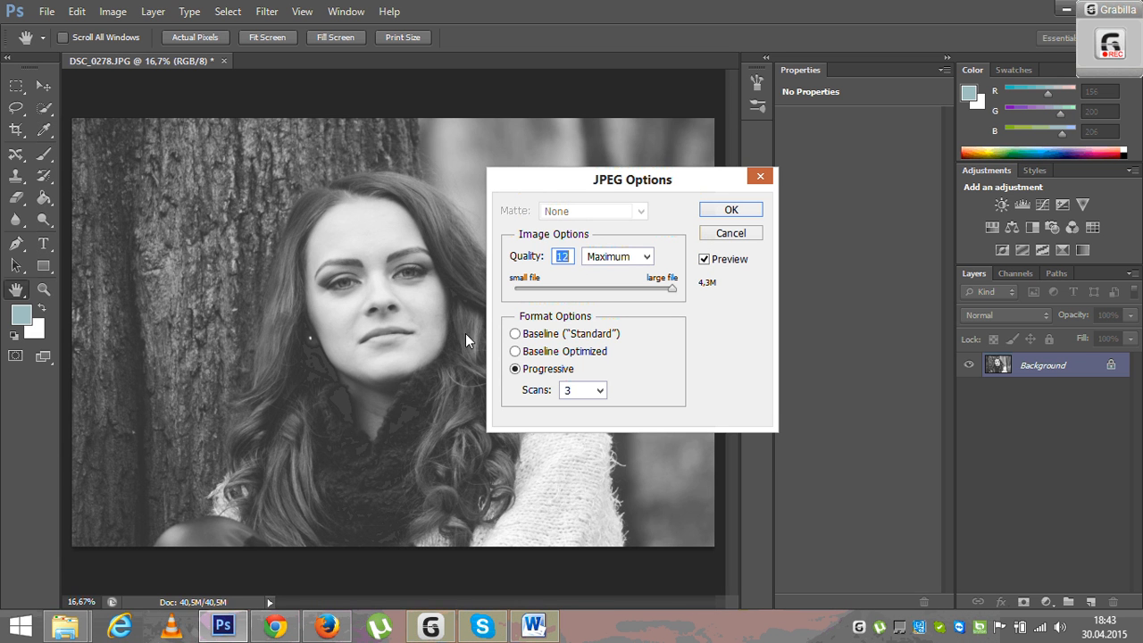
{"action": "left_click_drag", "start_coordinate": [670, 289], "coordinate": [515, 288]}
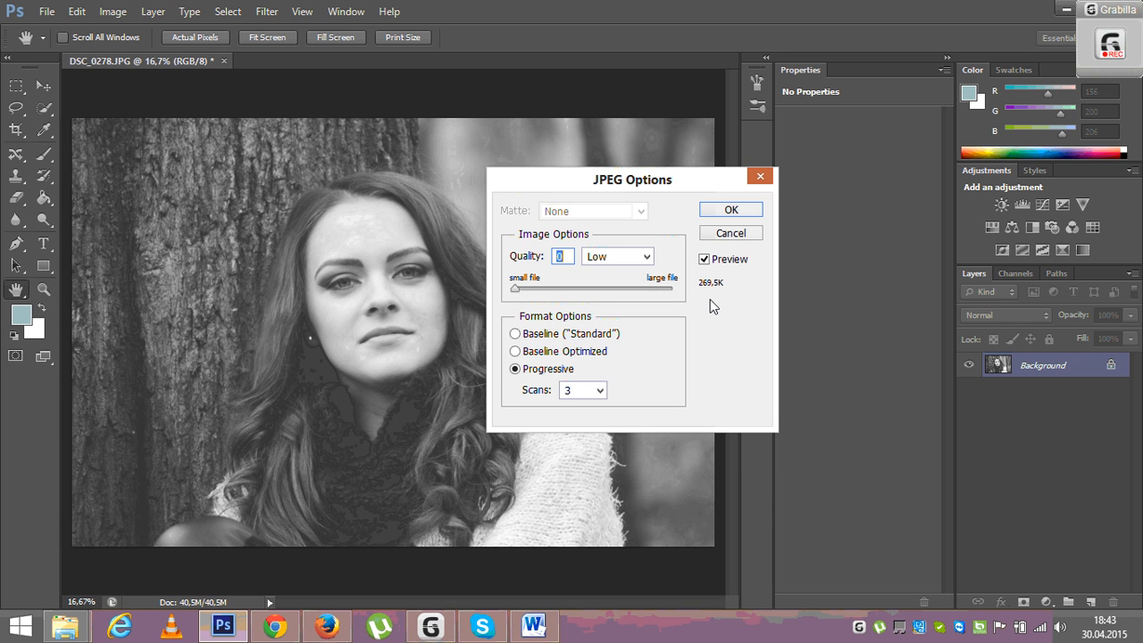
{"action": "mouse_move", "coordinate": [692, 310]}
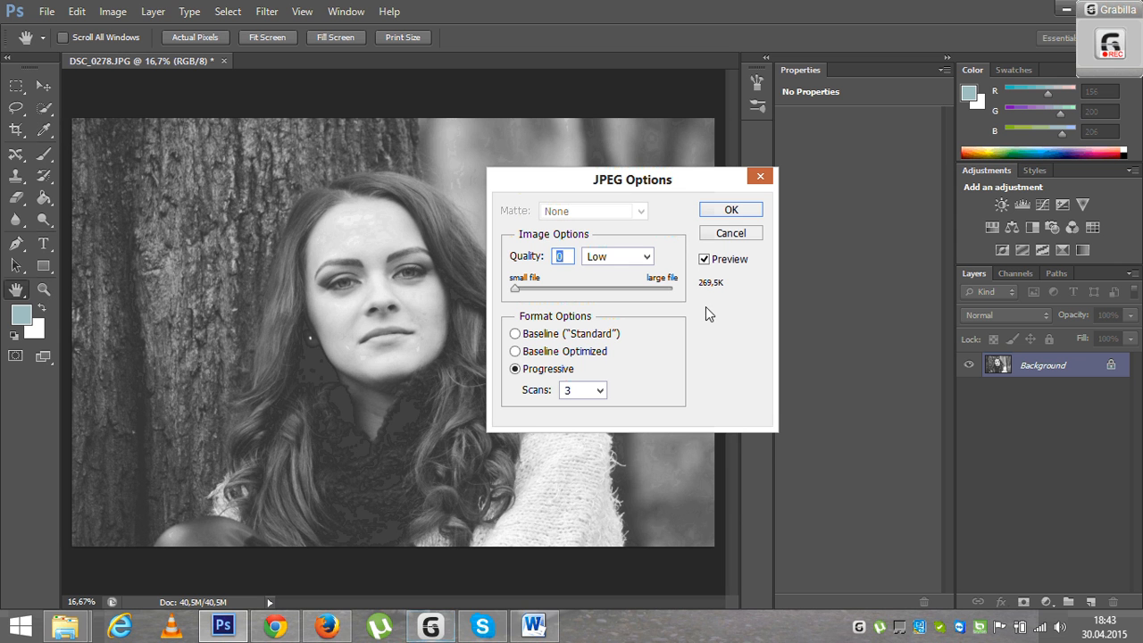
{"action": "mouse_move", "coordinate": [732, 340]}
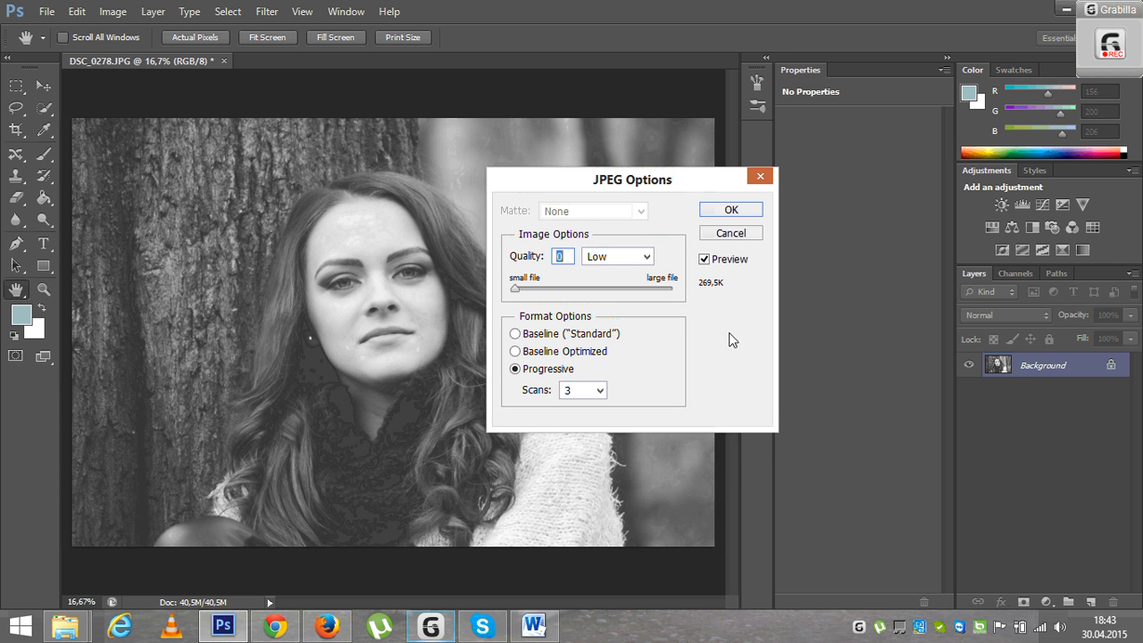
{"action": "mouse_move", "coordinate": [738, 336]}
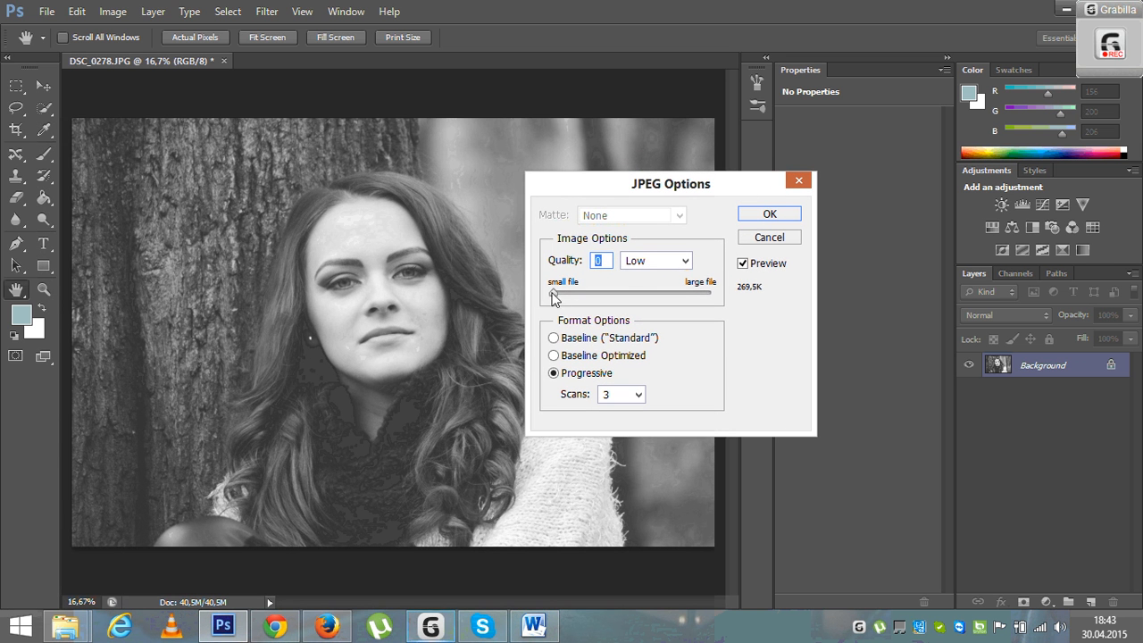
{"action": "left_click_drag", "start_coordinate": [554, 293], "coordinate": [710, 293]}
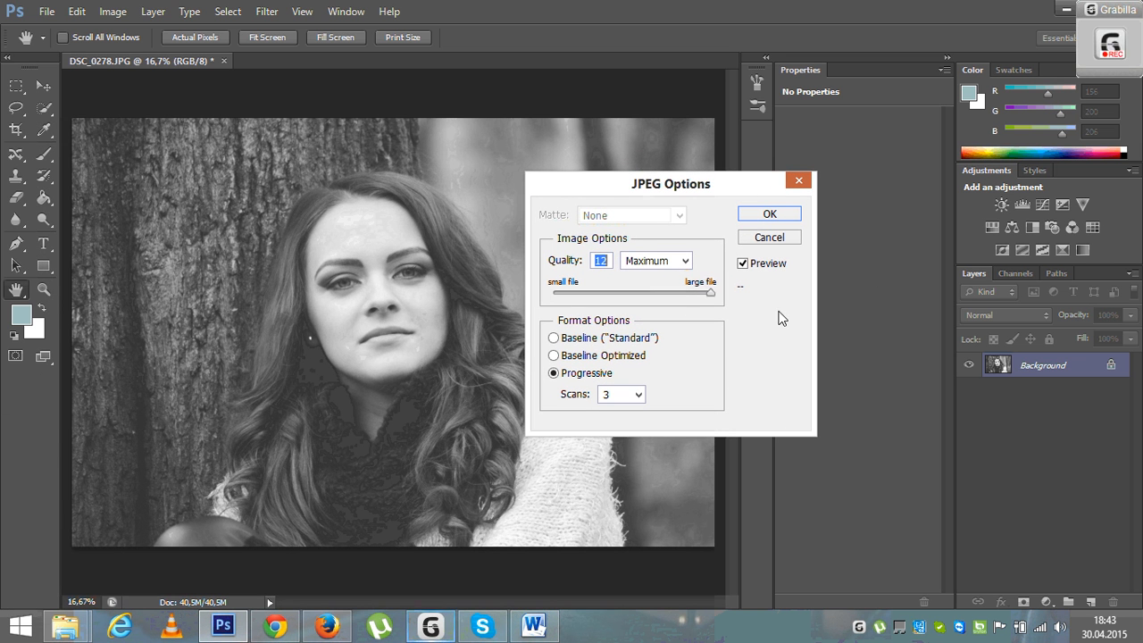
{"action": "left_click", "coordinate": [769, 214]}
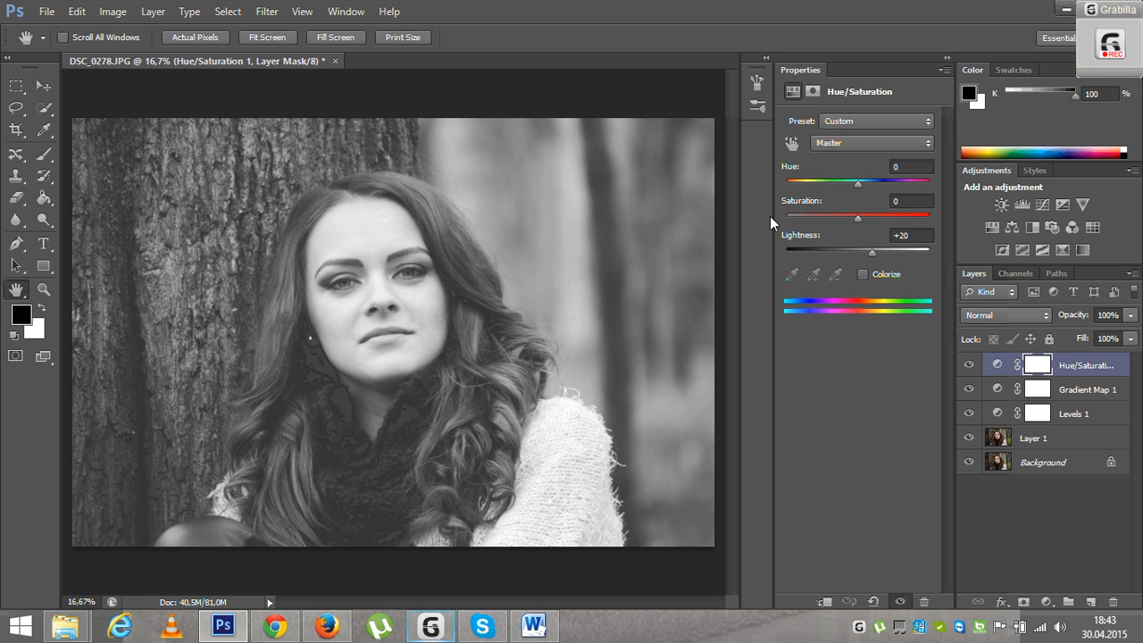
{"action": "mouse_move", "coordinate": [763, 226]}
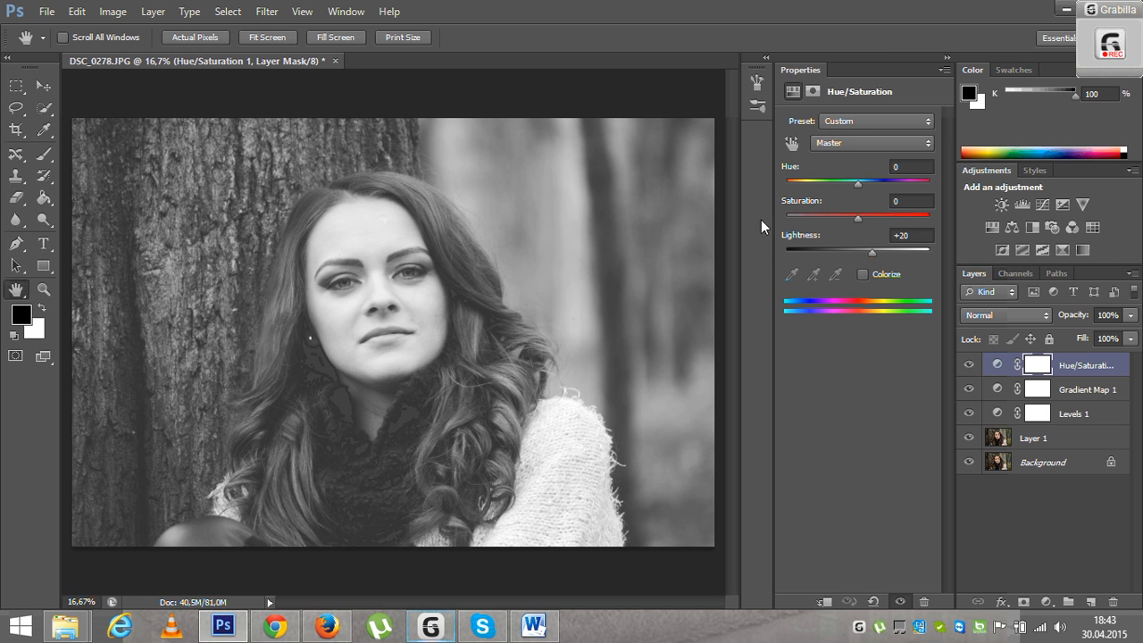
{"action": "mouse_move", "coordinate": [753, 232]}
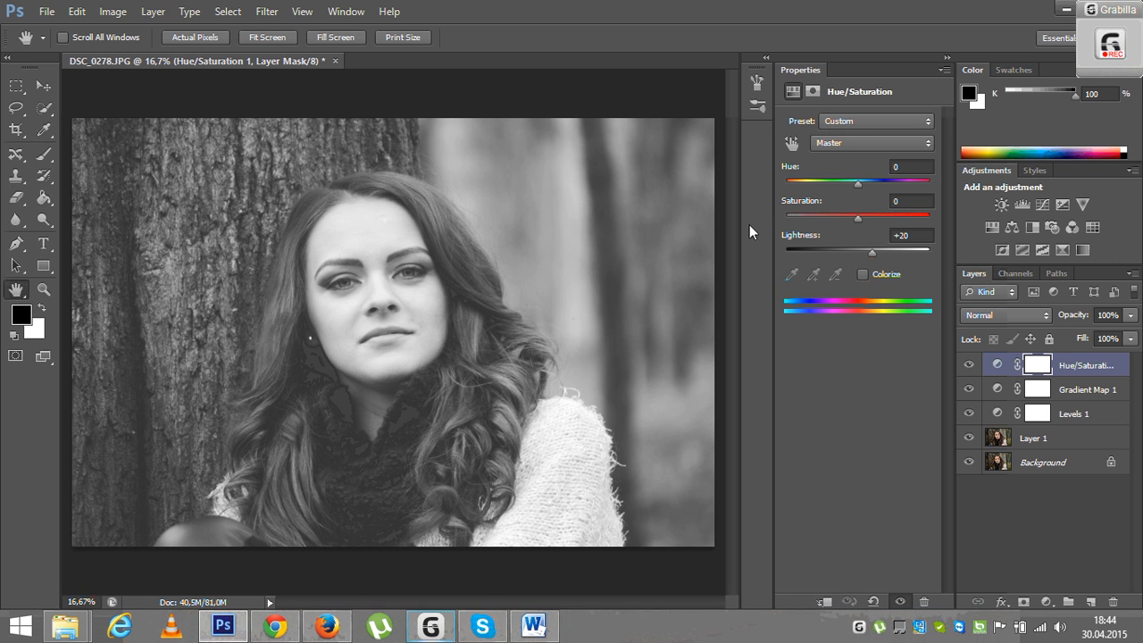